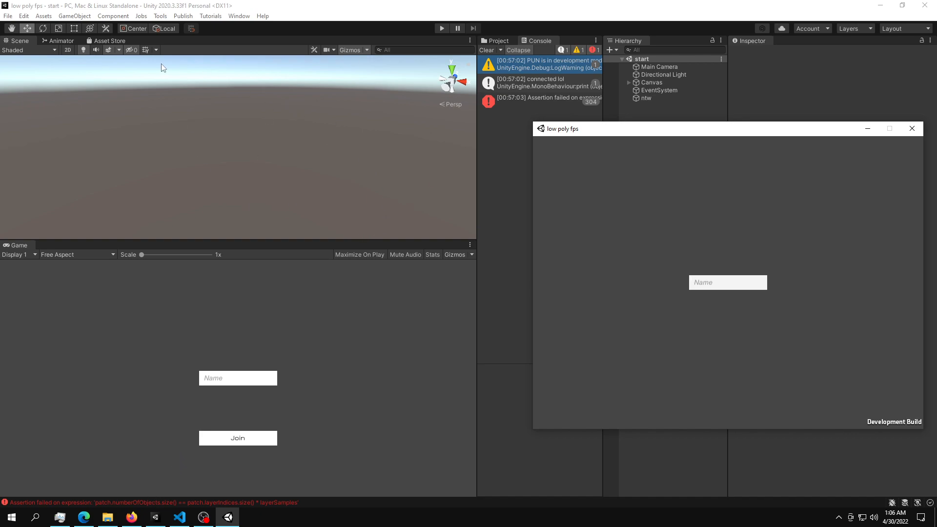
{"action": "mouse_move", "coordinate": [27, 23]}
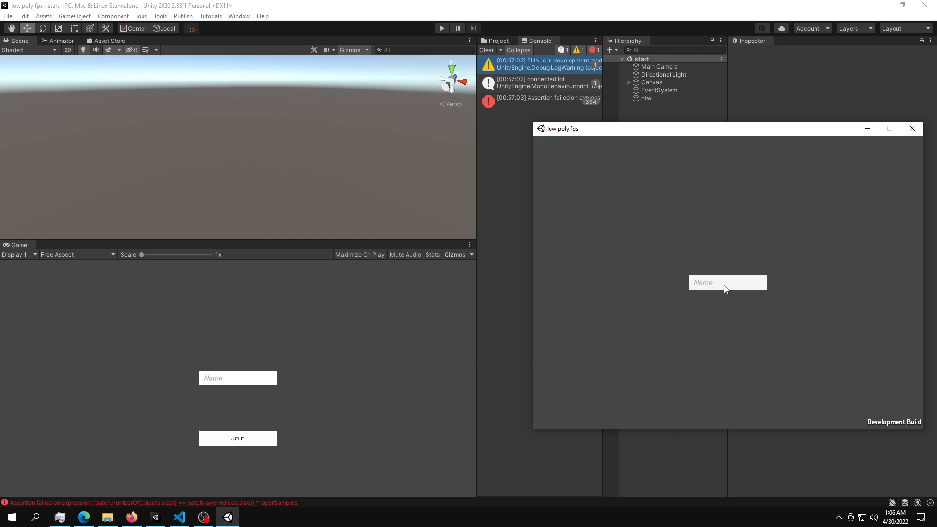
{"action": "mouse_move", "coordinate": [728, 294]}
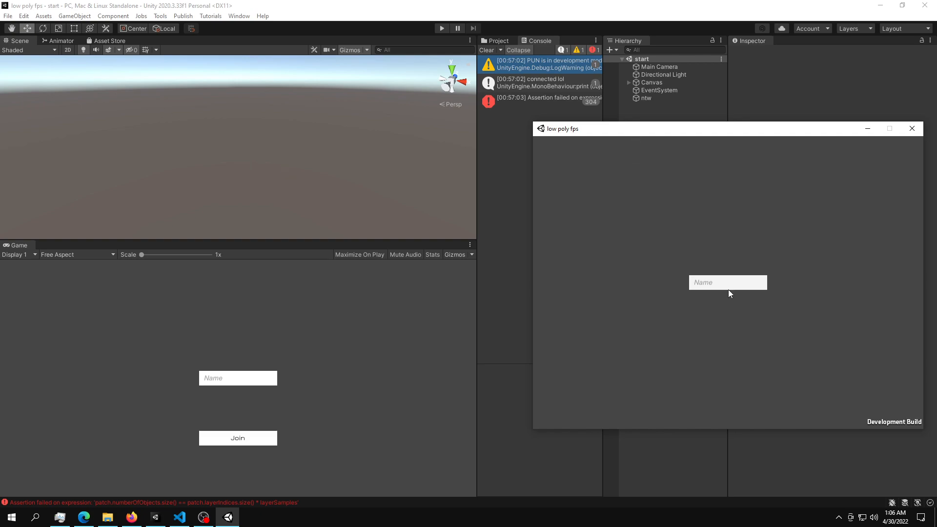
- Enter the name 'asdaasdasda' and join, letting Photon connect and load ExampleScene
{"action": "type", "text": "asdaasdasdasda"}
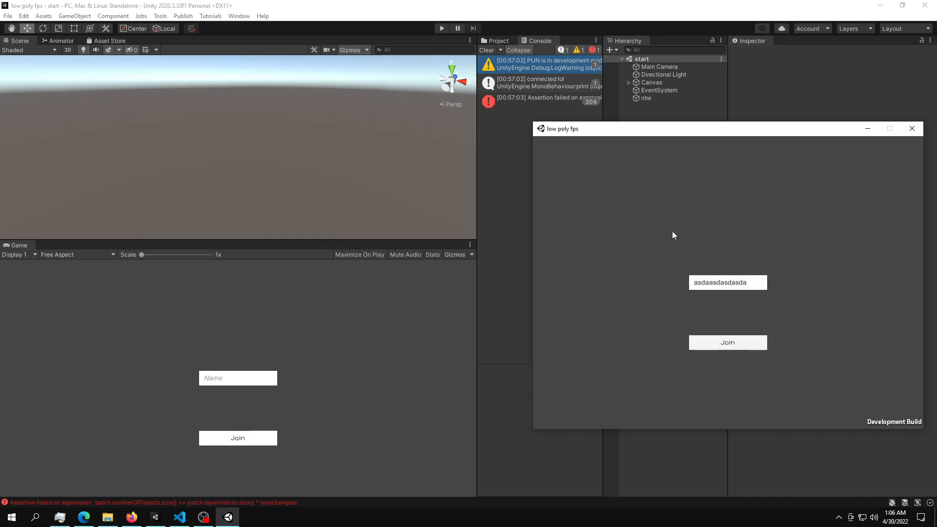
{"action": "left_click", "coordinate": [238, 438]}
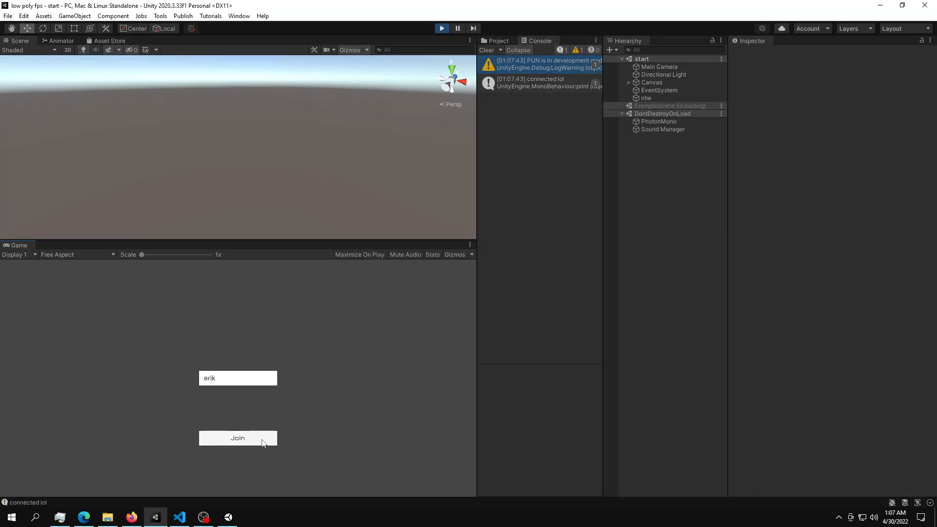
{"action": "left_click", "coordinate": [237, 438]}
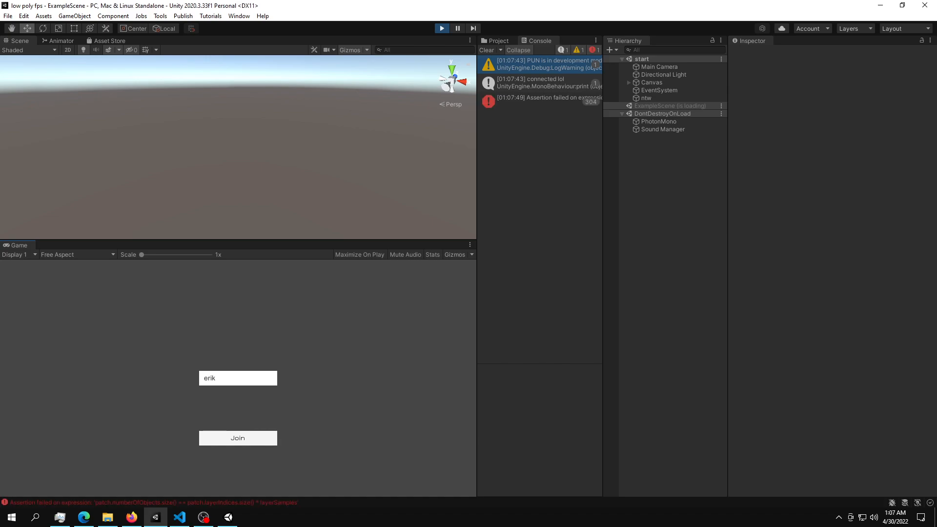
{"action": "left_click", "coordinate": [238, 437]}
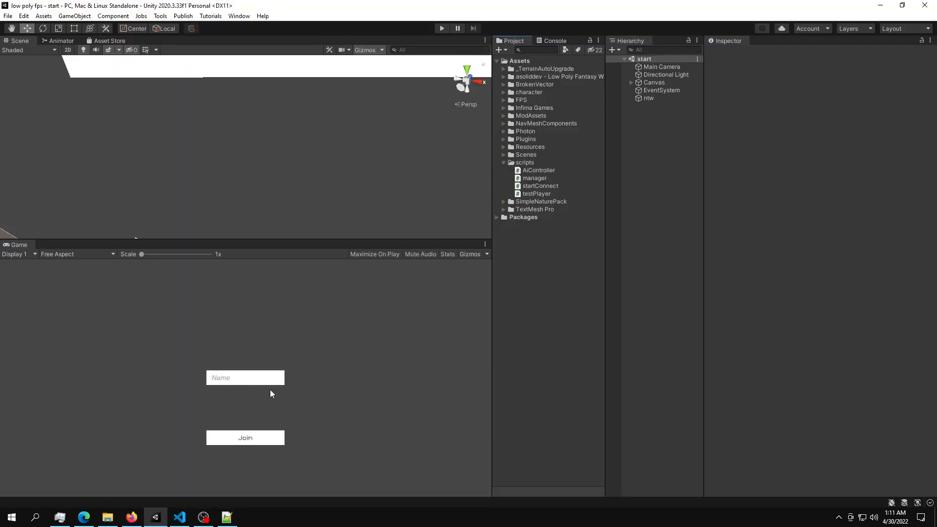
{"action": "mouse_move", "coordinate": [332, 287]}
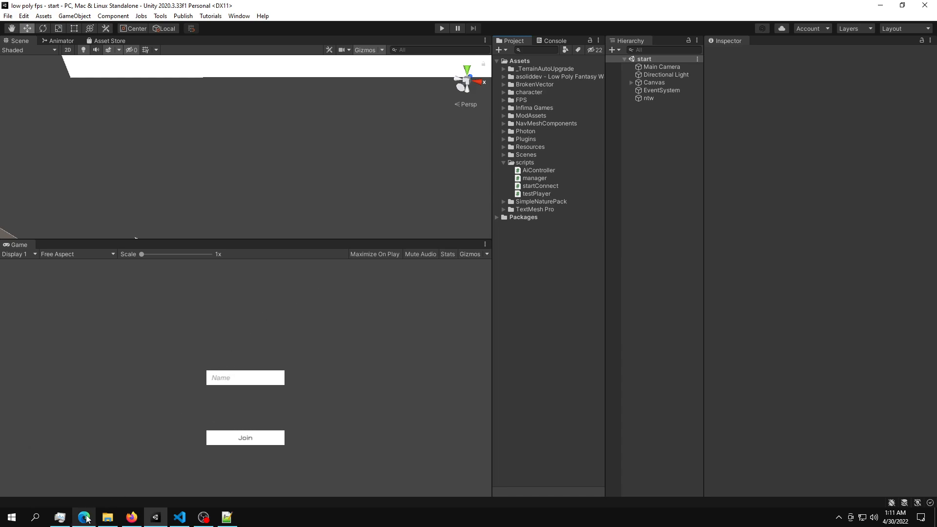
- Create a new Photon application of type PUN named 'jeff' on the dashboard
{"action": "left_click", "coordinate": [84, 517]}
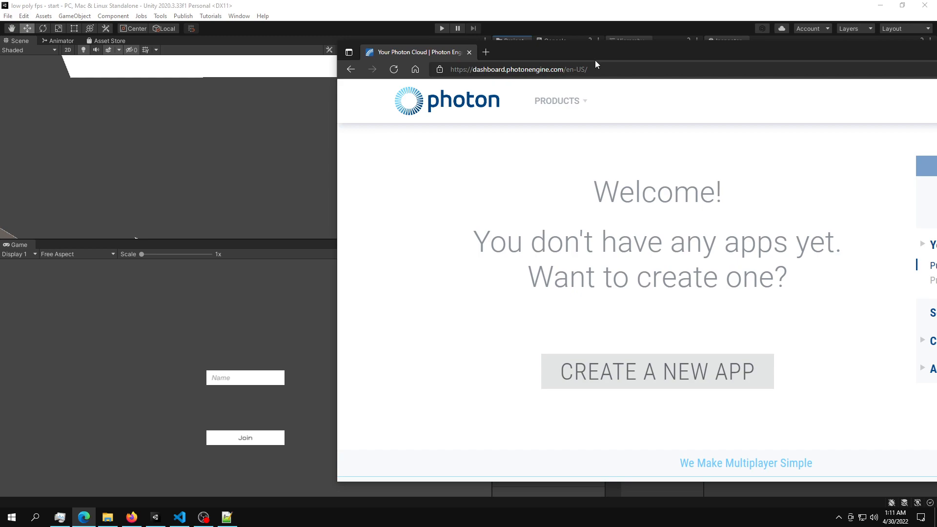
{"action": "mouse_move", "coordinate": [767, 174]}
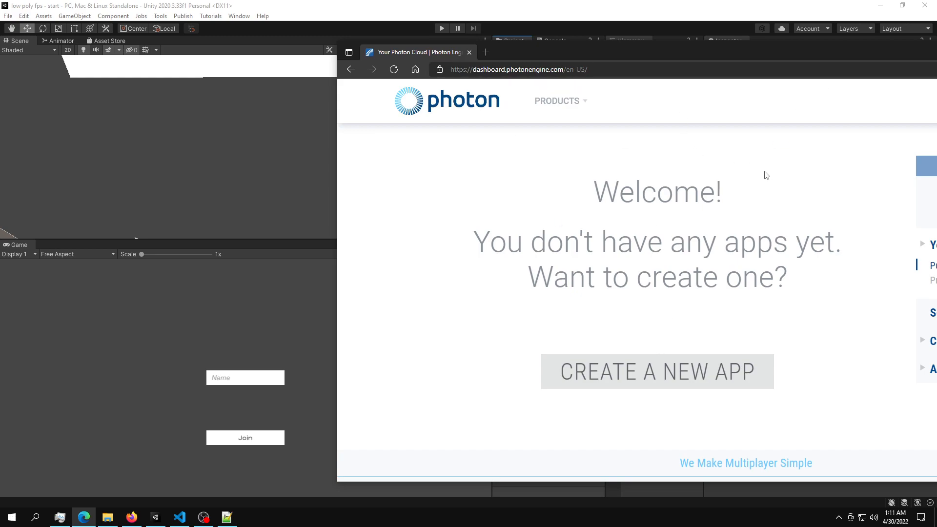
{"action": "left_click", "coordinate": [655, 370]}
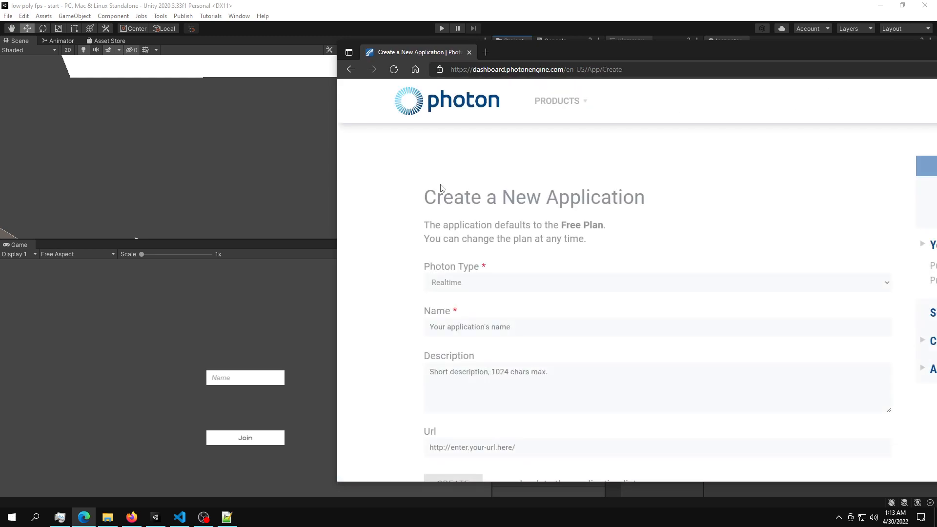
{"action": "left_click", "coordinate": [656, 282]}
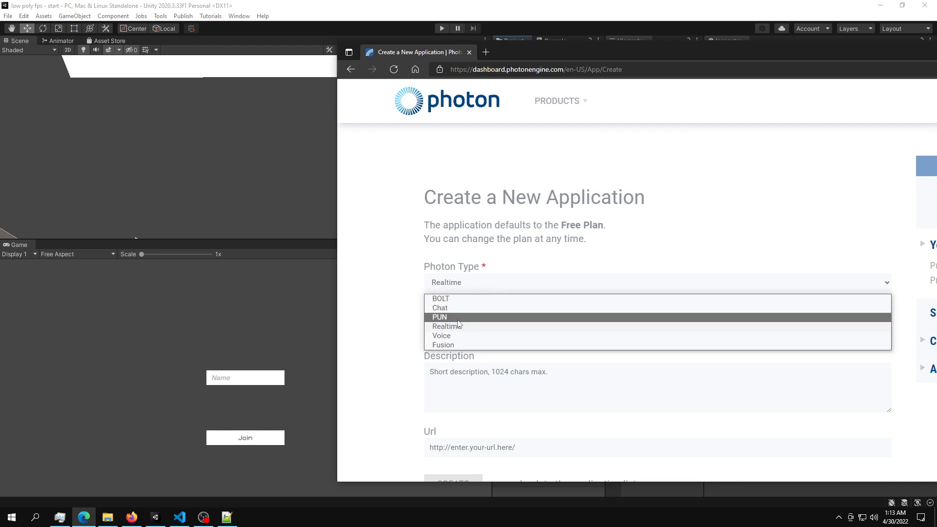
{"action": "left_click", "coordinate": [439, 316]}
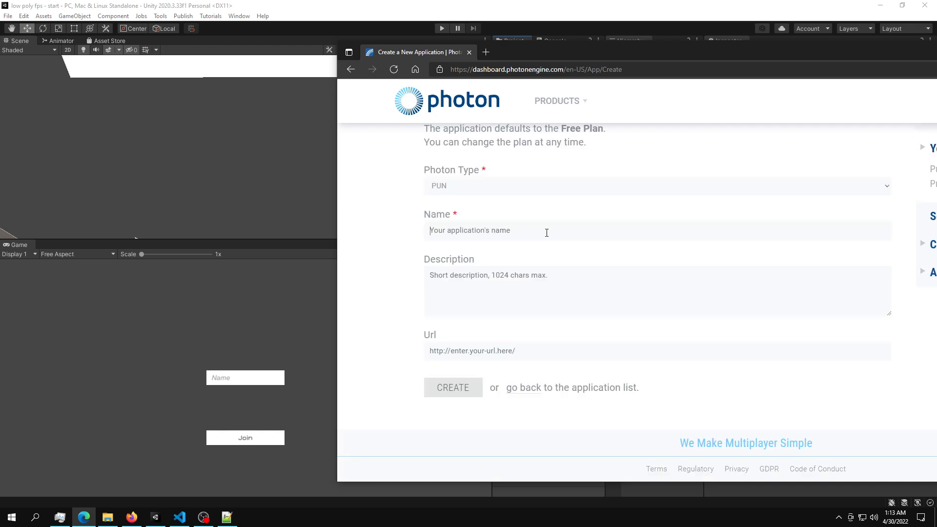
{"action": "type", "text": "jeff"}
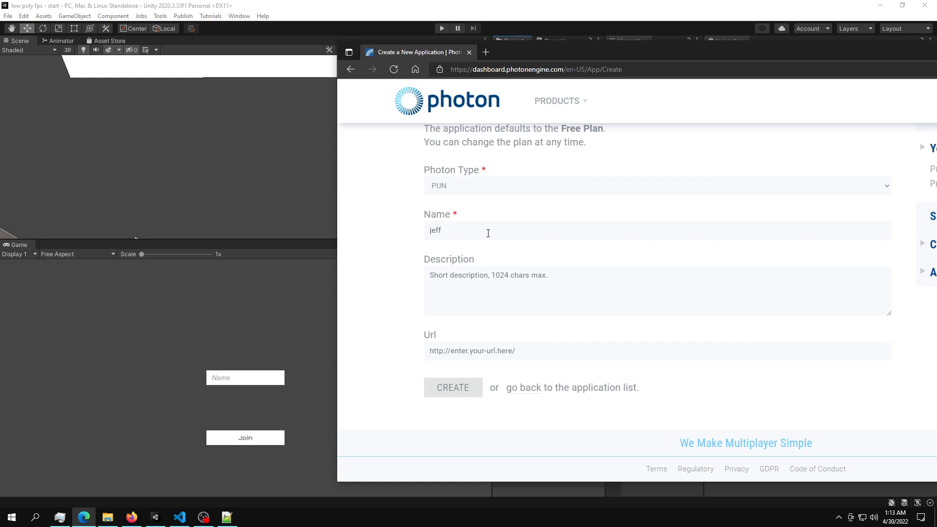
{"action": "left_click", "coordinate": [451, 387]}
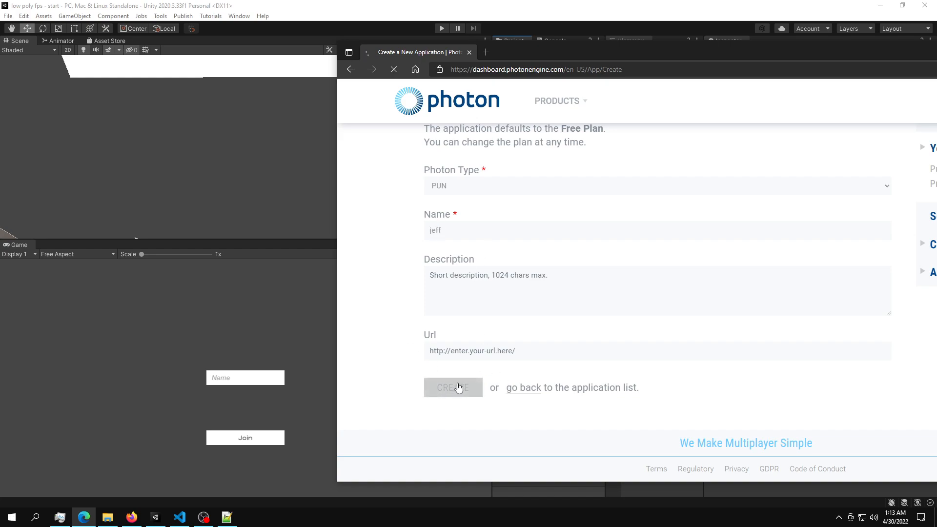
{"action": "left_click", "coordinate": [452, 388]}
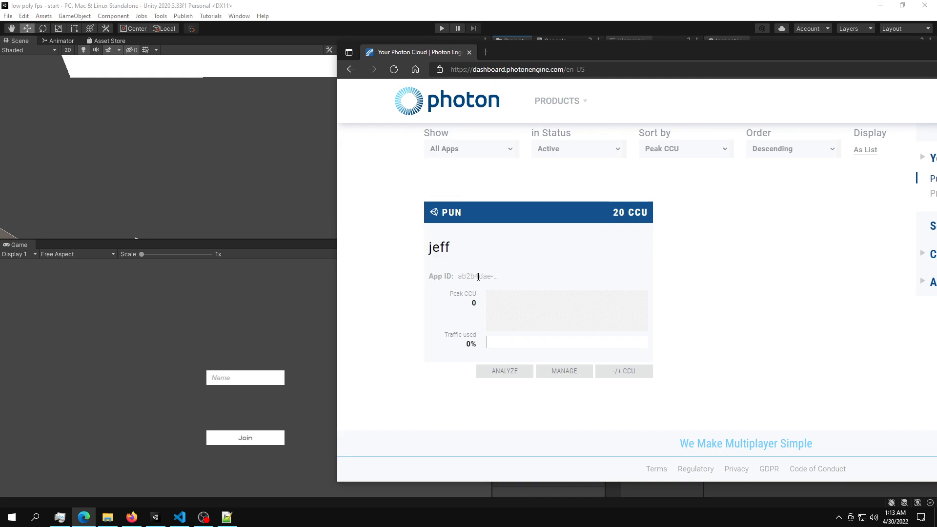
- Reveal the new application's full App ID and copy it
{"action": "left_click", "coordinate": [476, 276]}
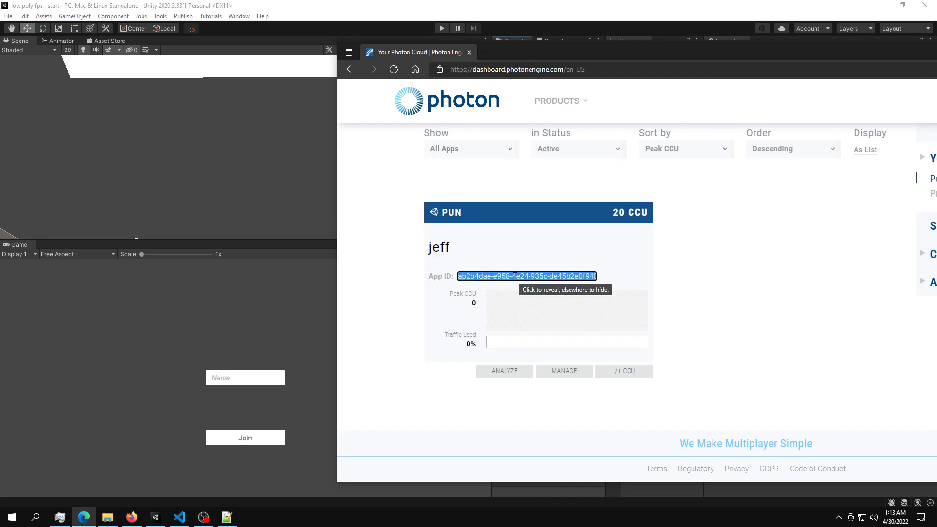
{"action": "right_click", "coordinate": [526, 276]}
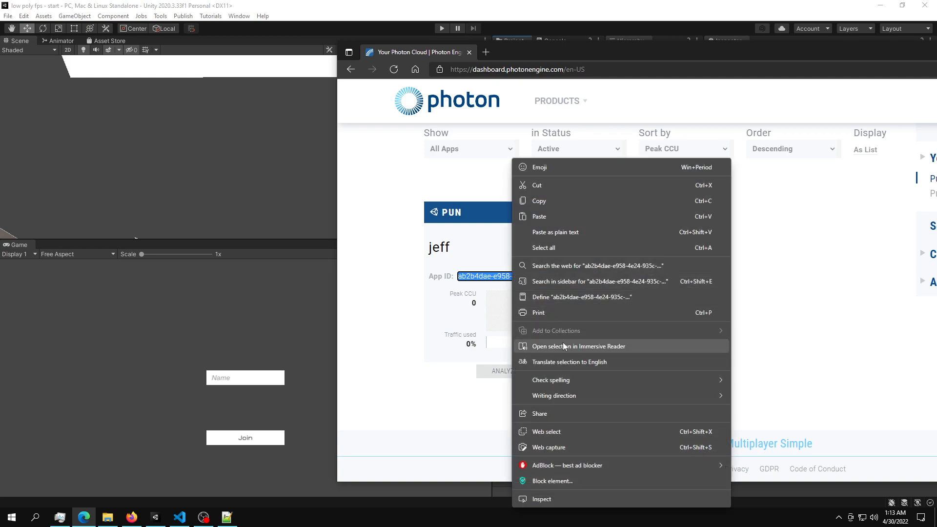
{"action": "left_click", "coordinate": [155, 517]}
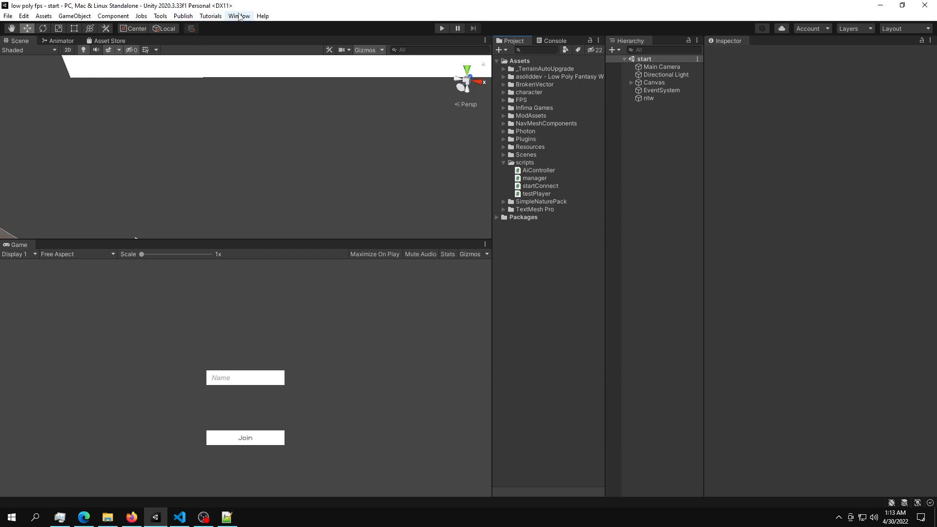
- Check the installed PUN 2 package in the Package Manager
{"action": "left_click", "coordinate": [238, 16]}
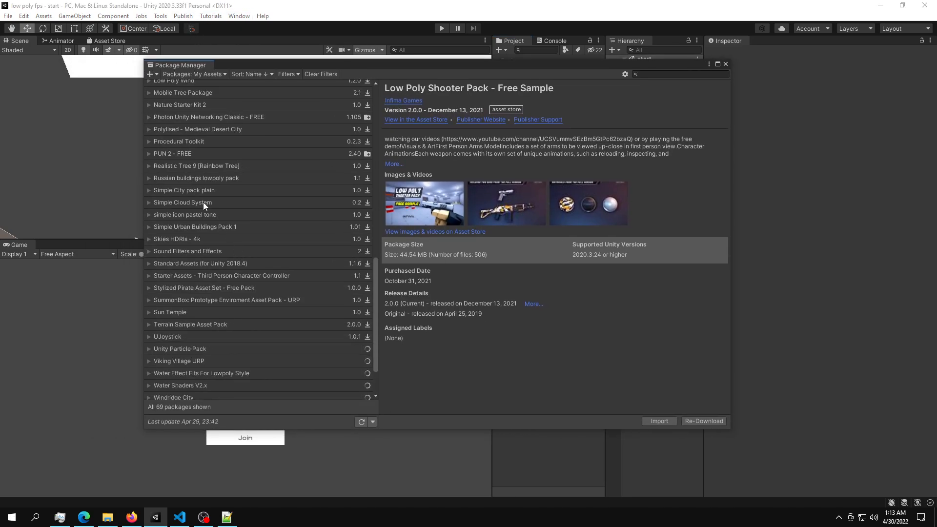
{"action": "left_click", "coordinate": [172, 182]}
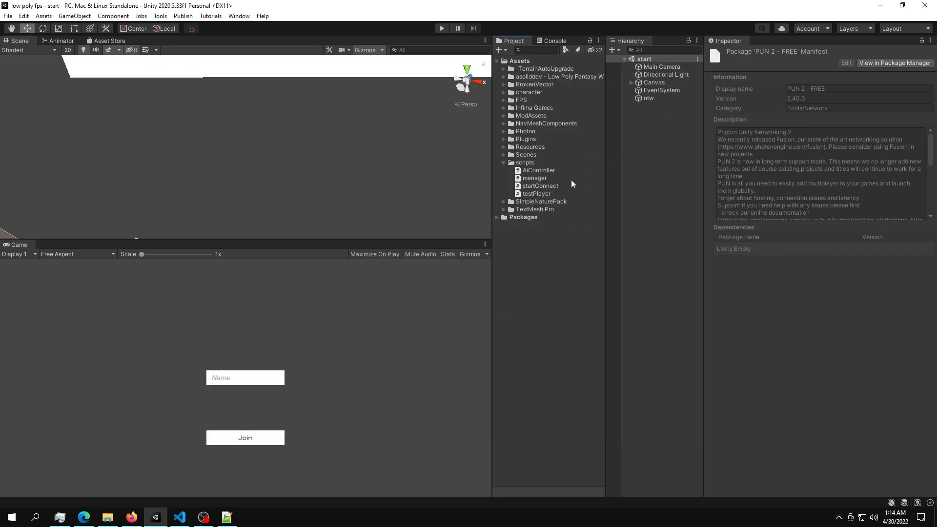
{"action": "mouse_move", "coordinate": [504, 134]}
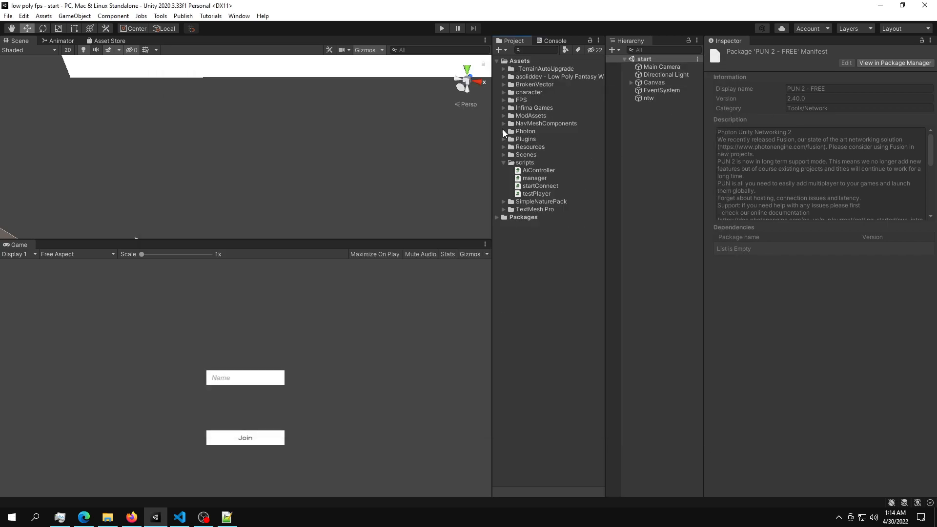
- Select PhotonServerSettings under Assets/Photon resources to hold the App Id PUN
{"action": "left_click", "coordinate": [525, 130]}
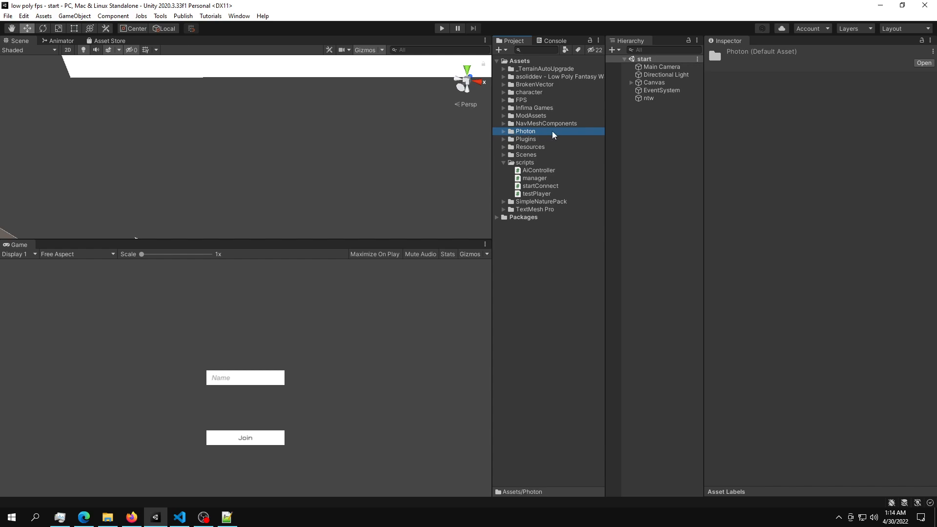
{"action": "left_click", "coordinate": [504, 130]}
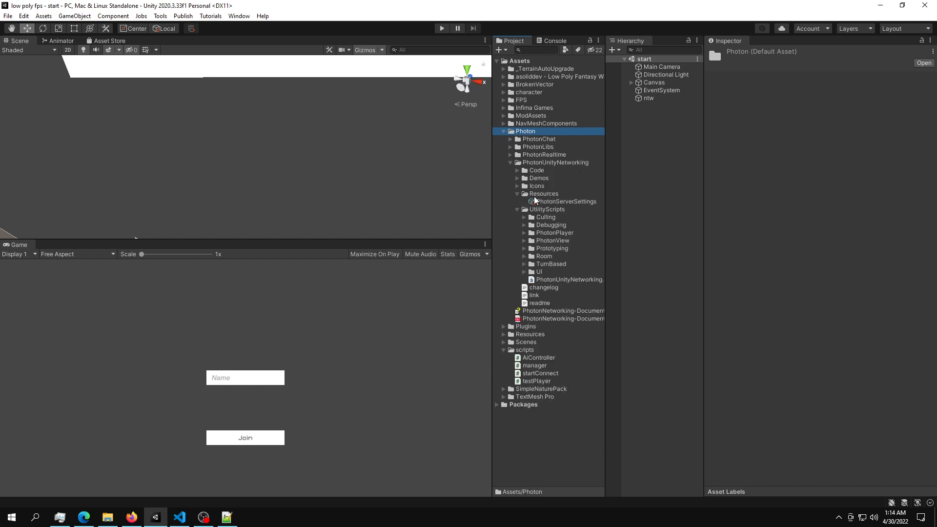
{"action": "left_click", "coordinate": [566, 201]}
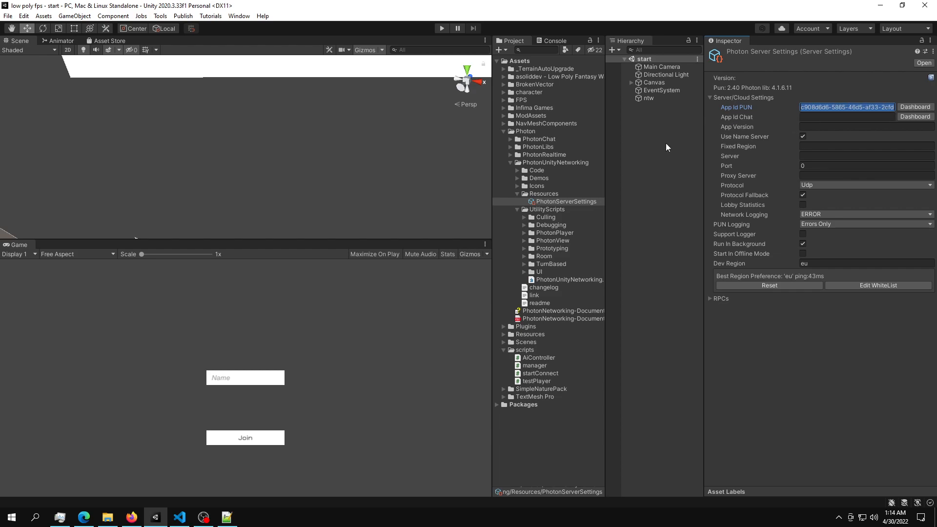
{"action": "left_click", "coordinate": [648, 97]}
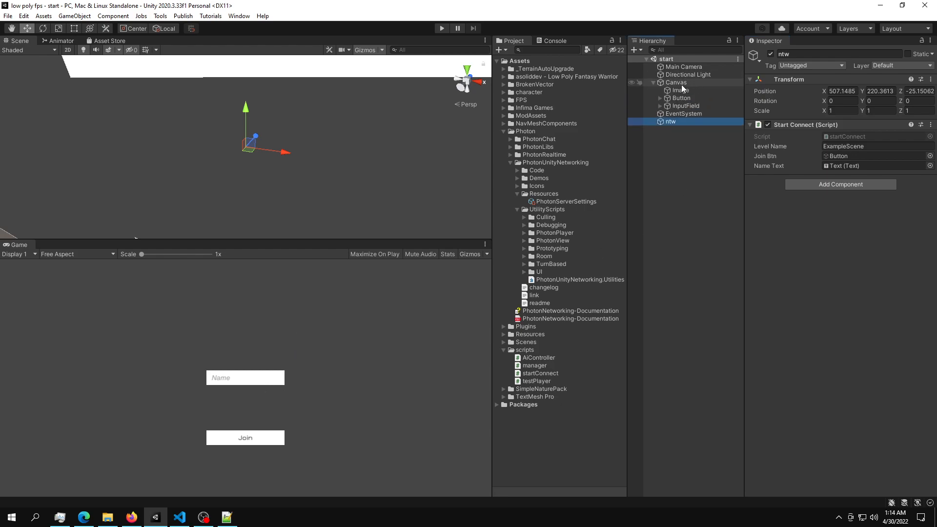
- Expand the lobby Canvas and inspect the ntw object's Start Connect script and the Join button
{"action": "left_click", "coordinate": [659, 97]}
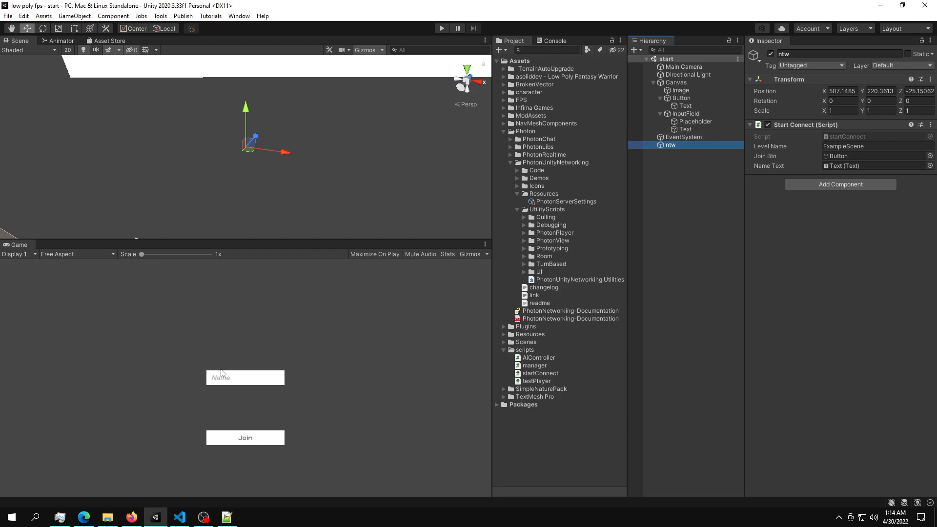
{"action": "mouse_move", "coordinate": [239, 375]}
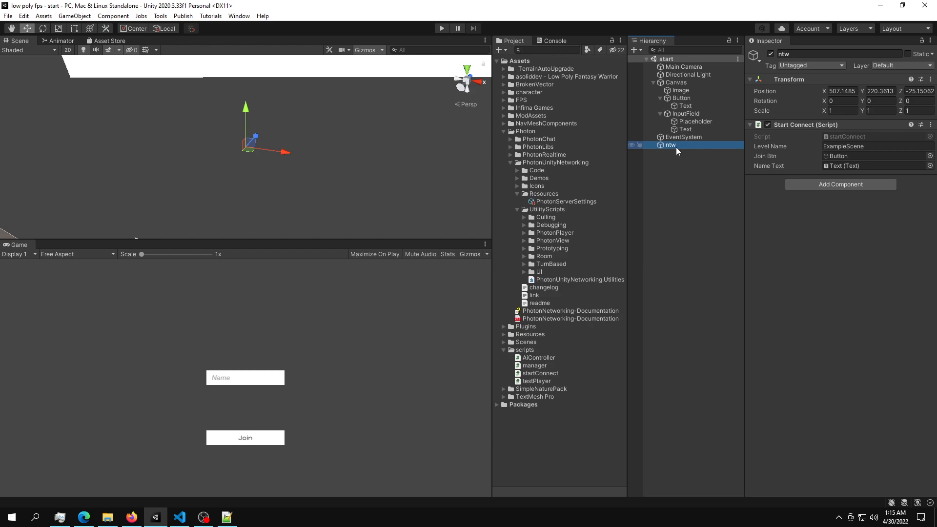
{"action": "left_click", "coordinate": [680, 97]}
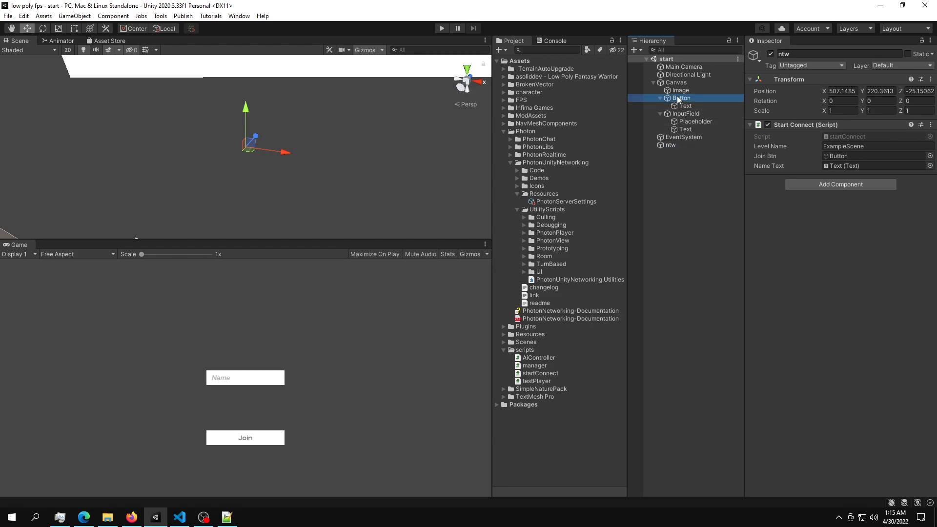
{"action": "left_click", "coordinate": [686, 113]}
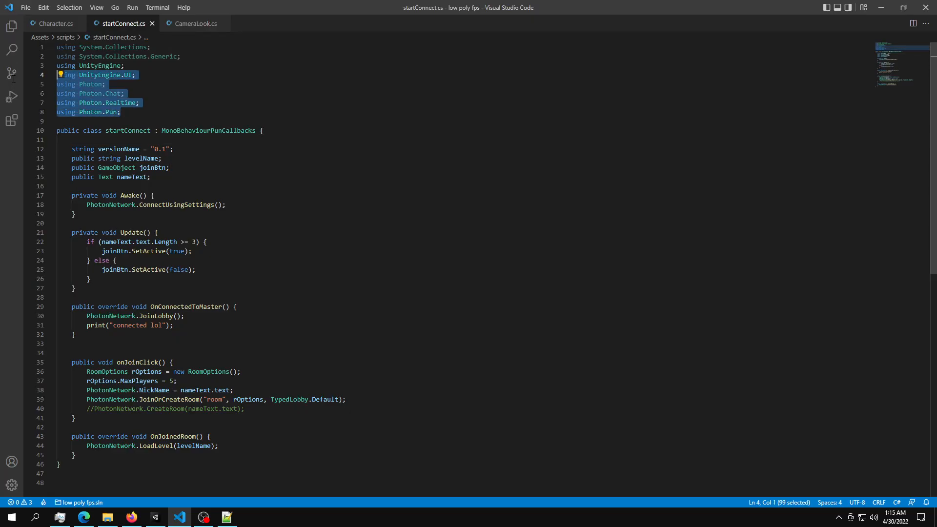
- Clear startConnect.cs, import Photon.Pun and Photon.Realtime, and inherit MonoBehaviourPunCallbacks
{"action": "key", "text": "Delete"}
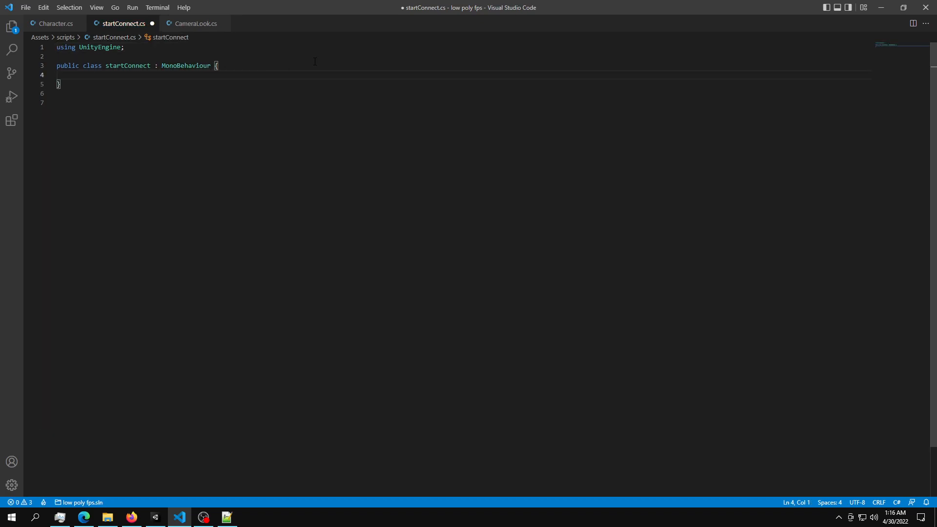
{"action": "key", "text": "Enter"}
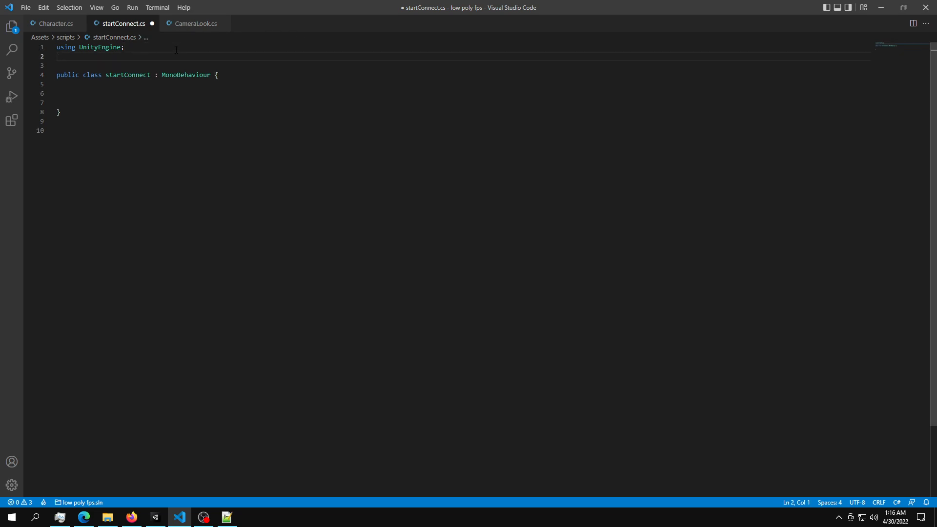
{"action": "type", "text": "using Photon.Pun;"}
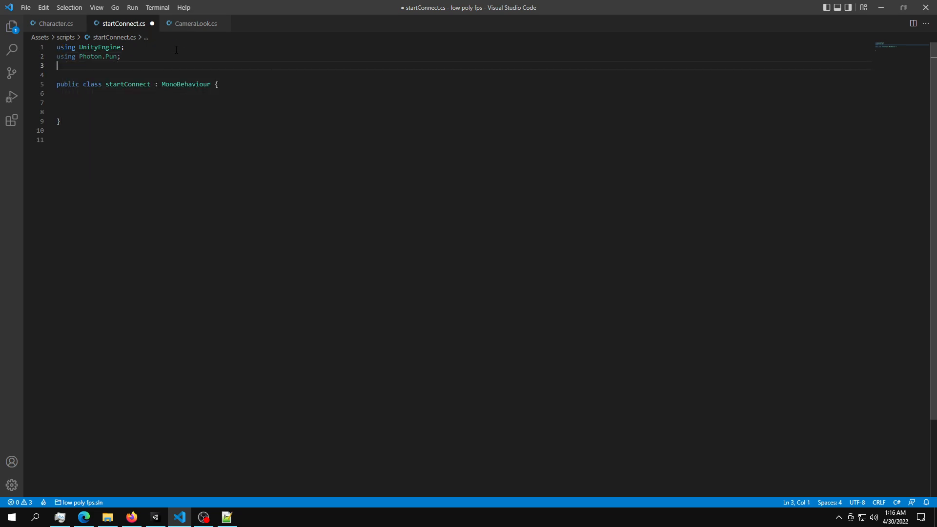
{"action": "type", "text": "using ph"}
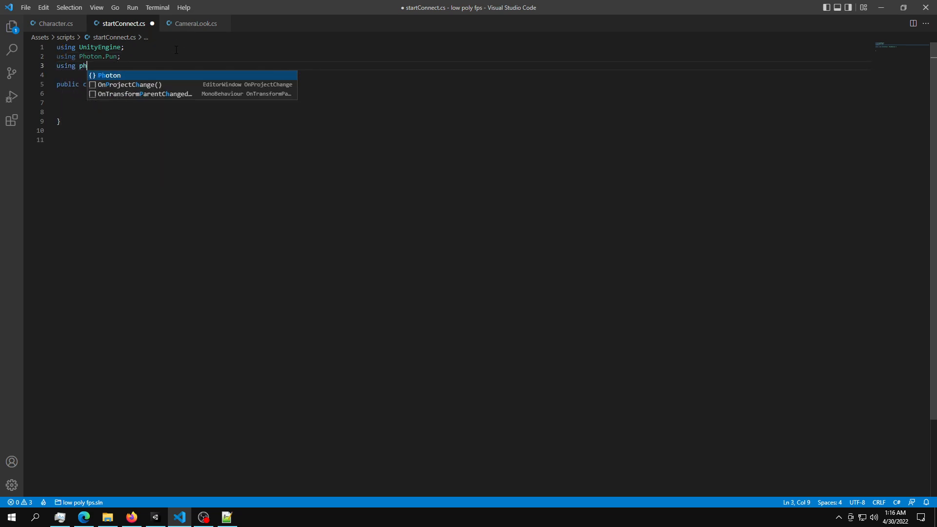
{"action": "type", "text": "oton.Realtime;"}
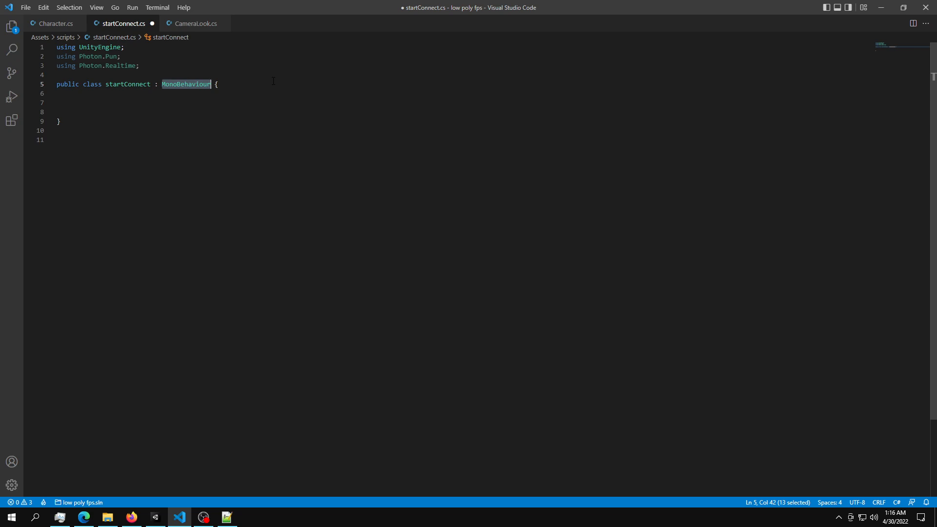
{"action": "type", "text": "PunCallbacks"}
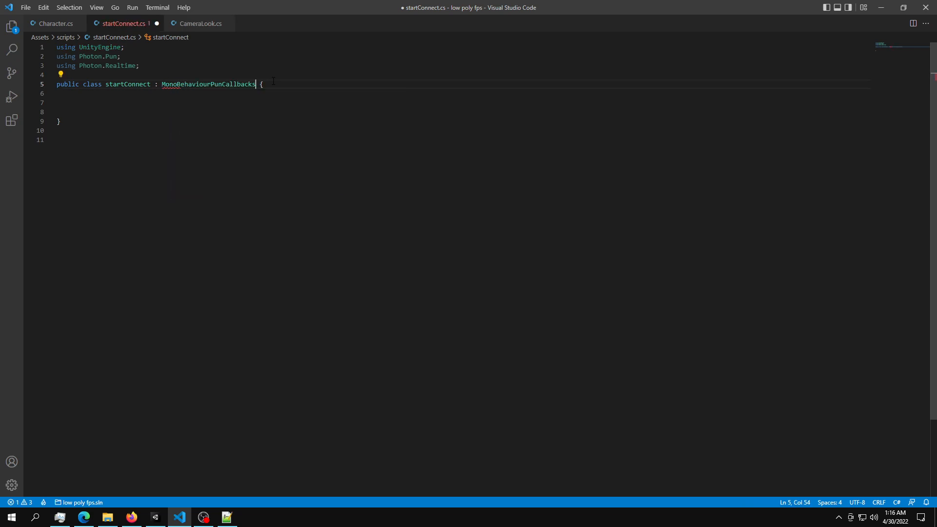
{"action": "key", "text": "enter"}
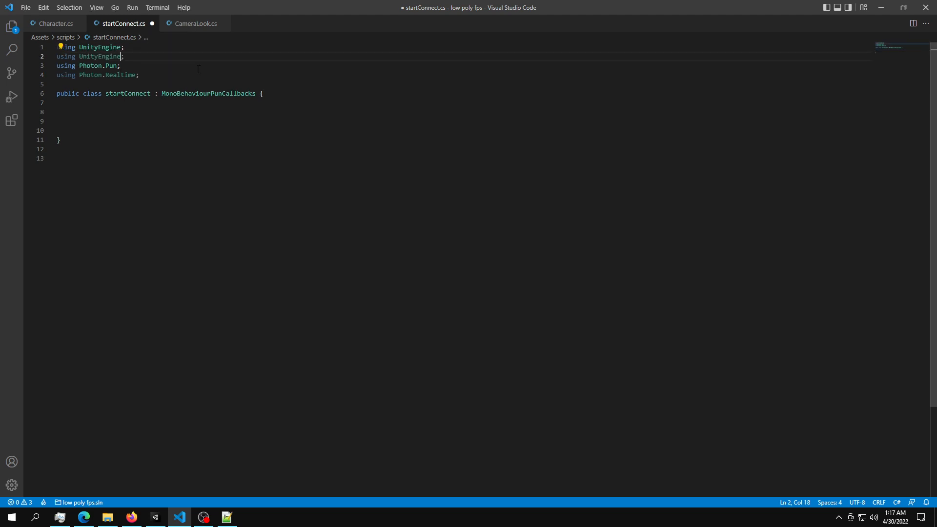
- Import UnityEngine.UI, declare public Text roomName, and call PhotonNetwork.ConnectUsingSettings() in Awake
{"action": "type", "text": ".ui"}
{"action": "left_click", "coordinate": [464, 111]}
{"action": "type", "text": "public te"}
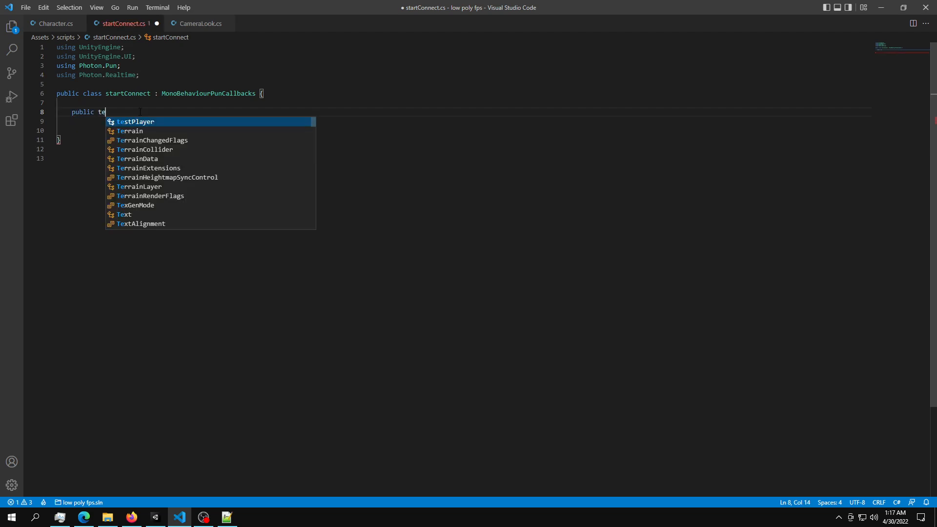
{"action": "type", "text": "Text roomName;"}
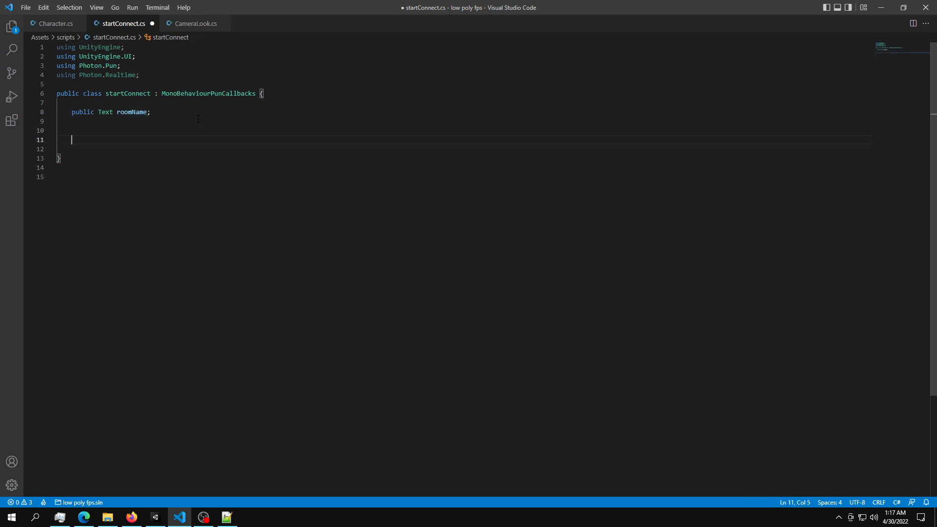
{"action": "type", "text": "s"}
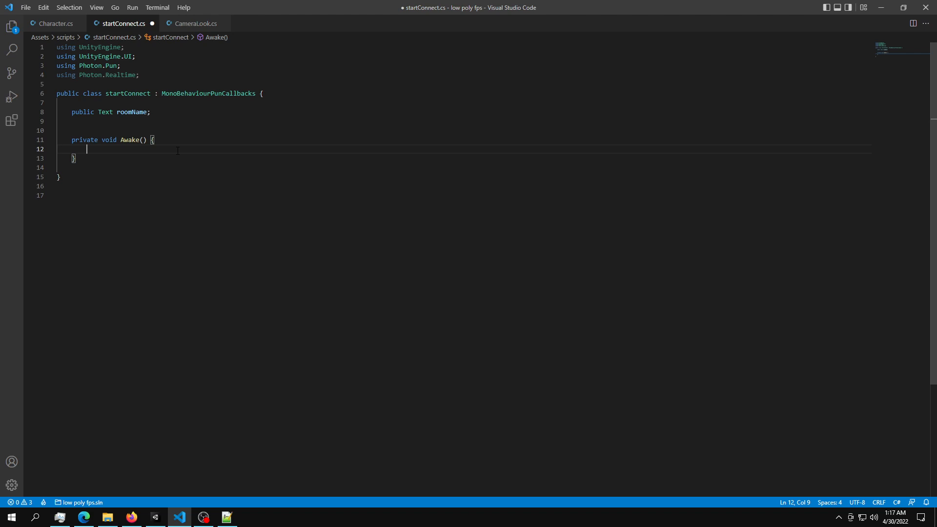
{"action": "type", "text": "ph"}
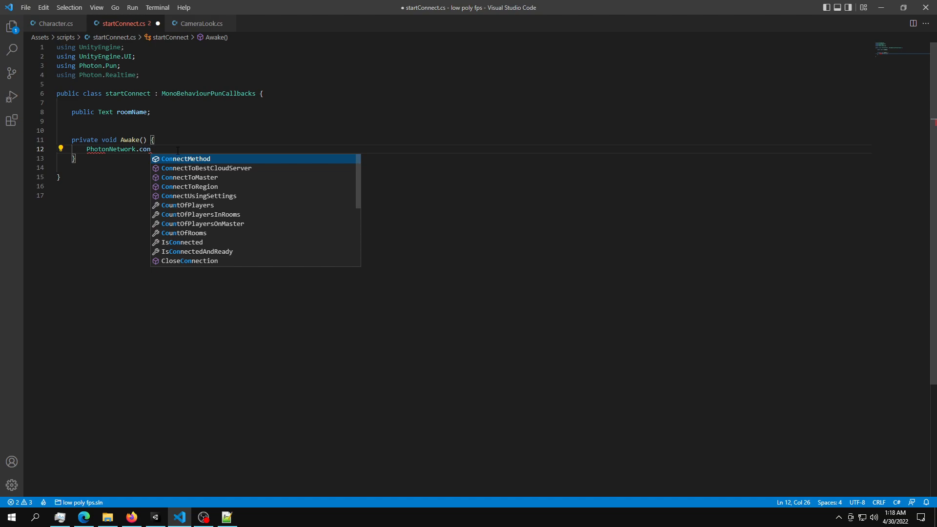
{"action": "type", "text": "neus"}
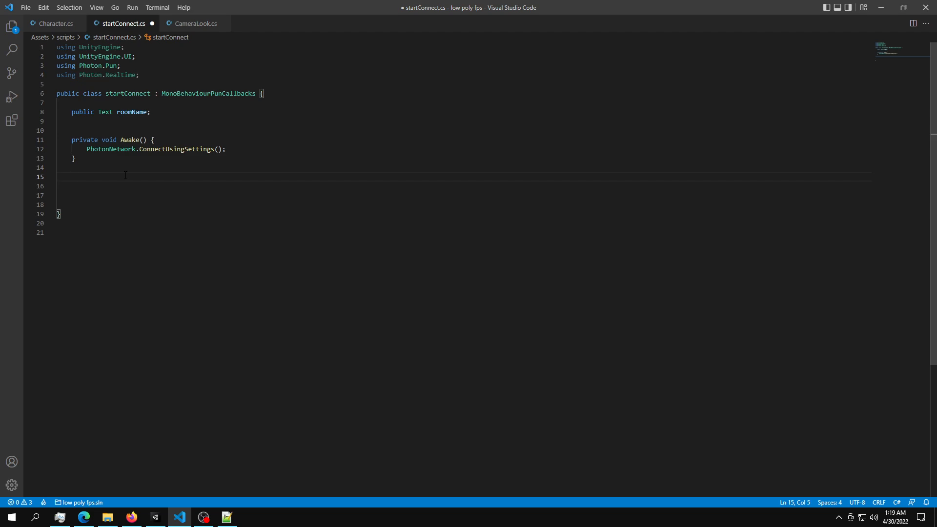
- Override OnConnectedToMaster to join the lobby and print 'joined'
{"action": "type", "text": "public o"}
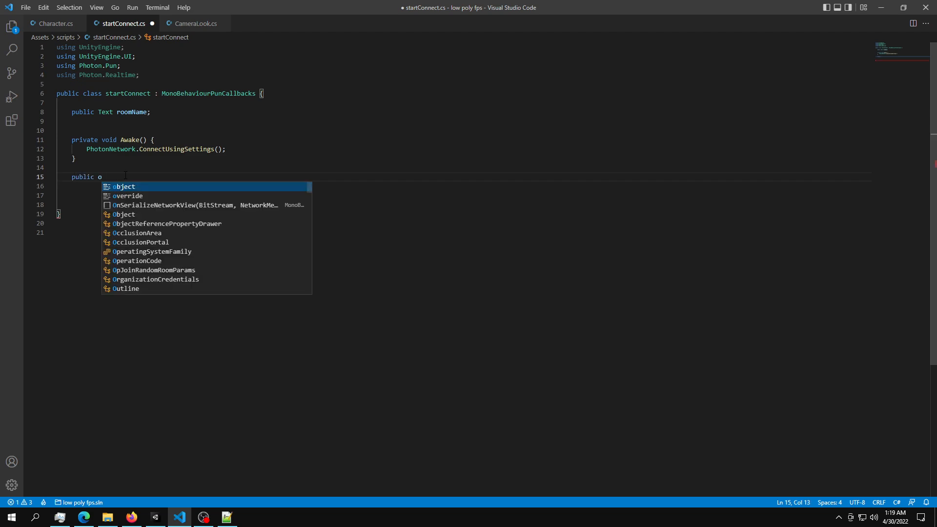
{"action": "type", "text": "verride void OnConnectedToMaster() {"}
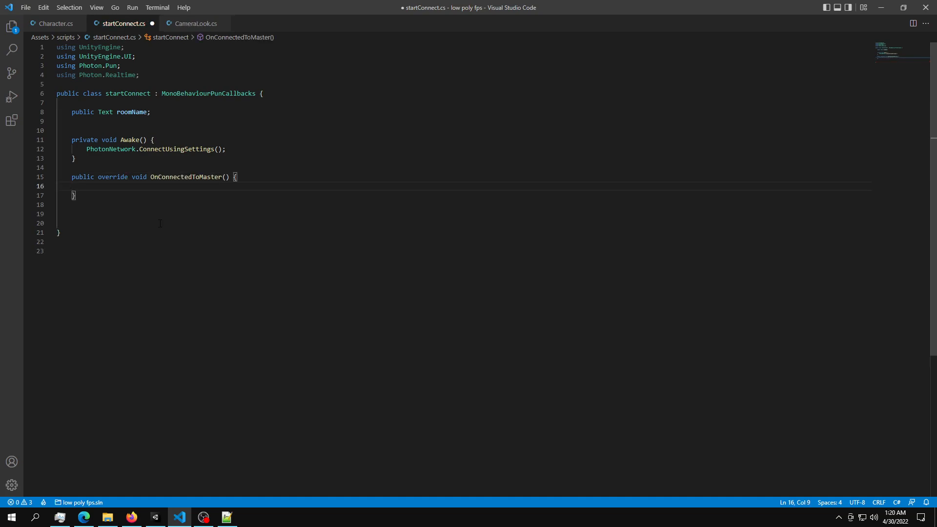
{"action": "type", "text": "print(\"joined\");"}
{"action": "type", "text": "PhotonNetwork.JoinLobby();"}
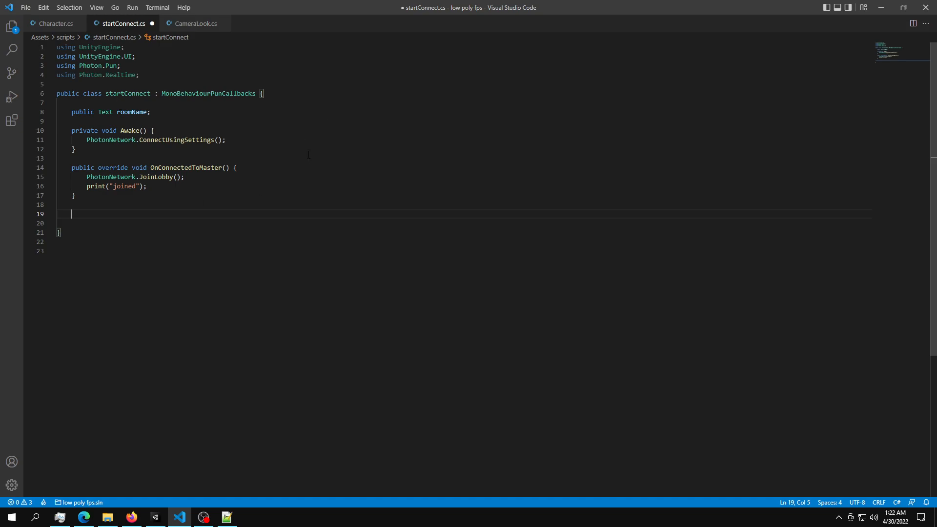
- Add a public void onClickMethod() starting a PhotonNetwork join call
{"action": "type", "text": "public vo"}
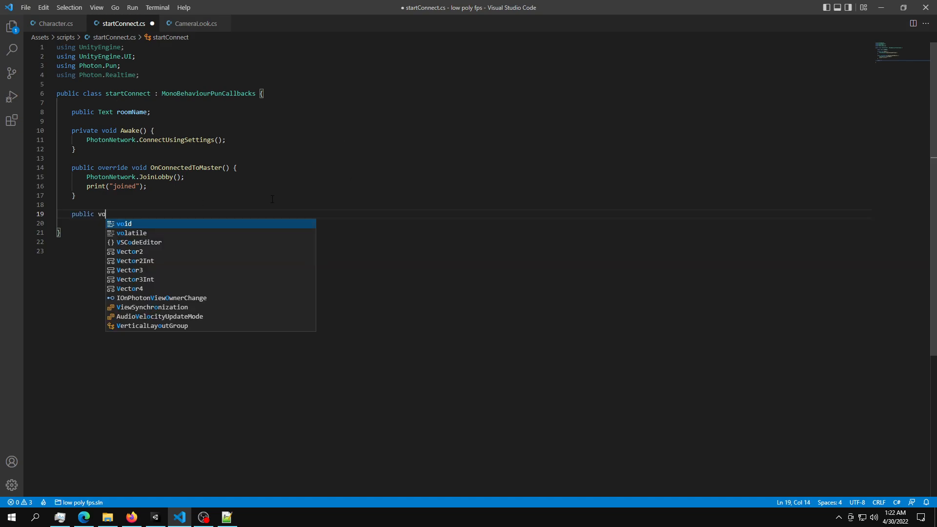
{"action": "type", "text": "id onCl"}
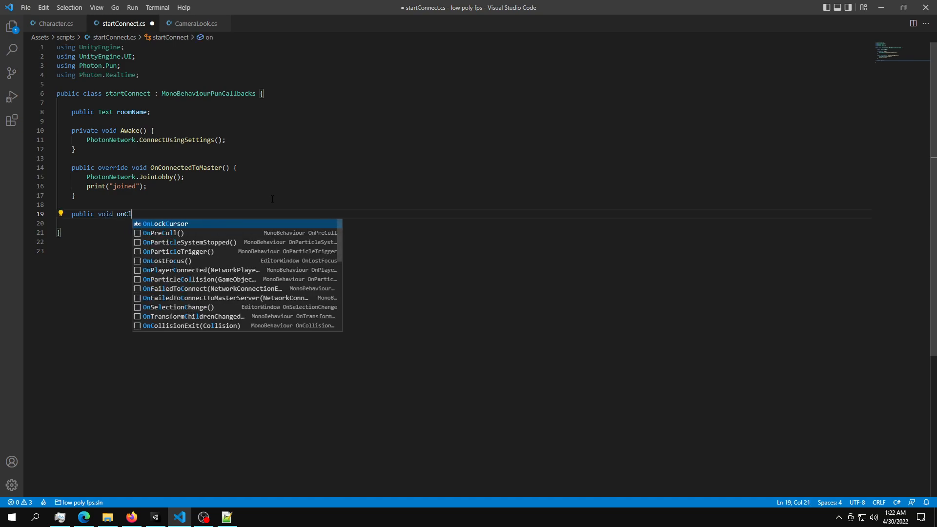
{"action": "type", "text": "ickMetho"}
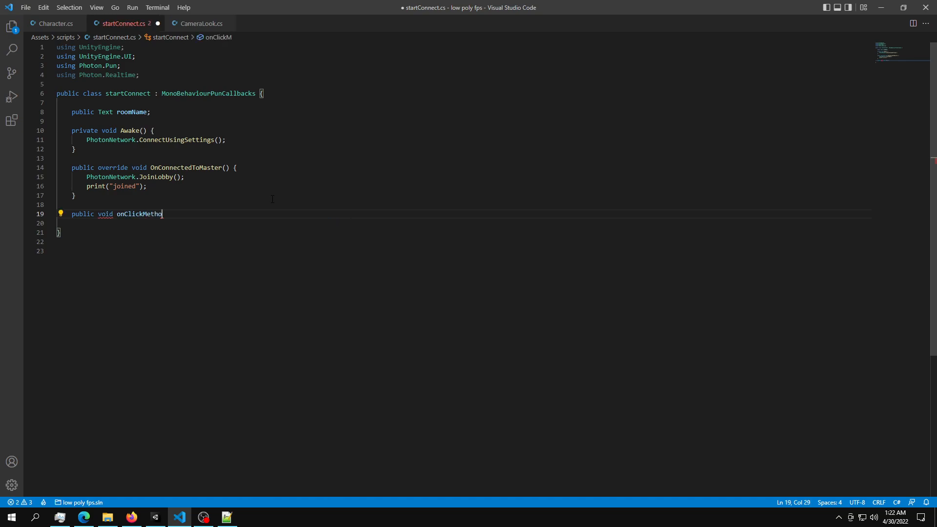
{"action": "type", "text": "d(){"}
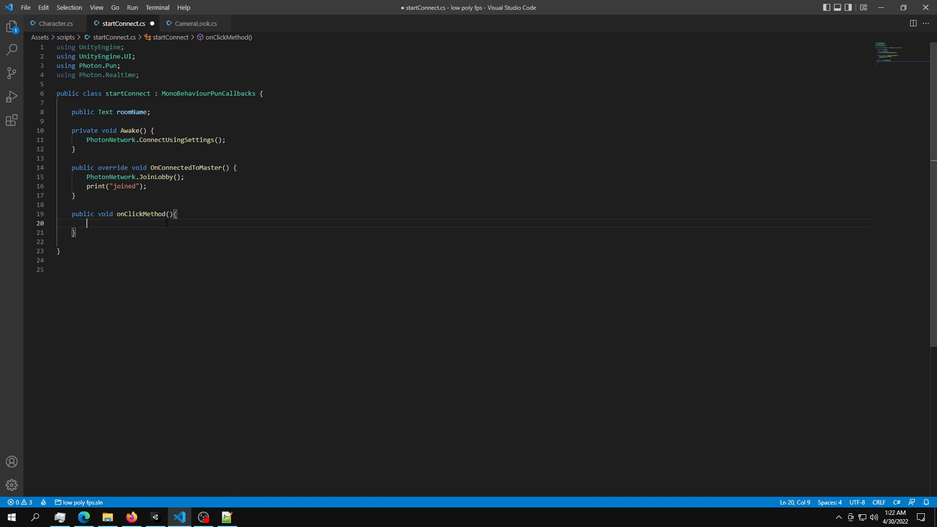
{"action": "type", "text": "pho"}
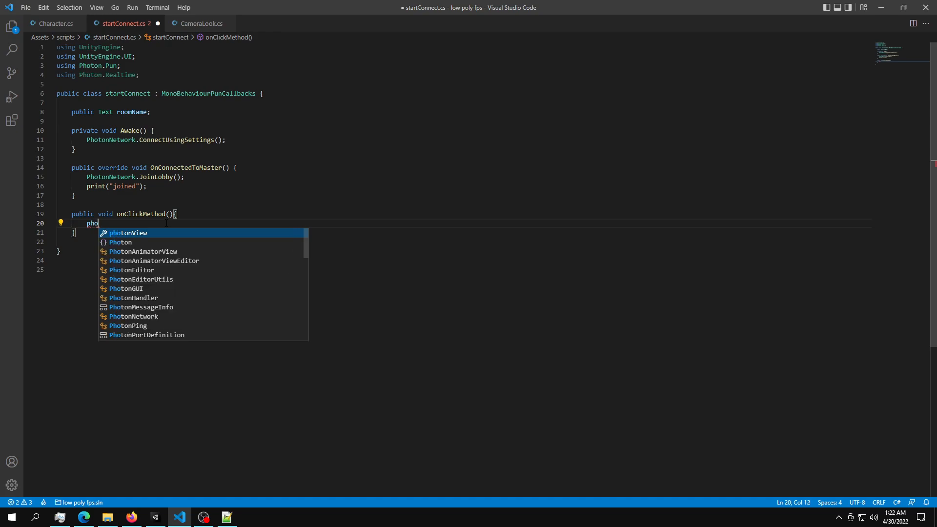
{"action": "type", "text": "PhotonNetwork"}
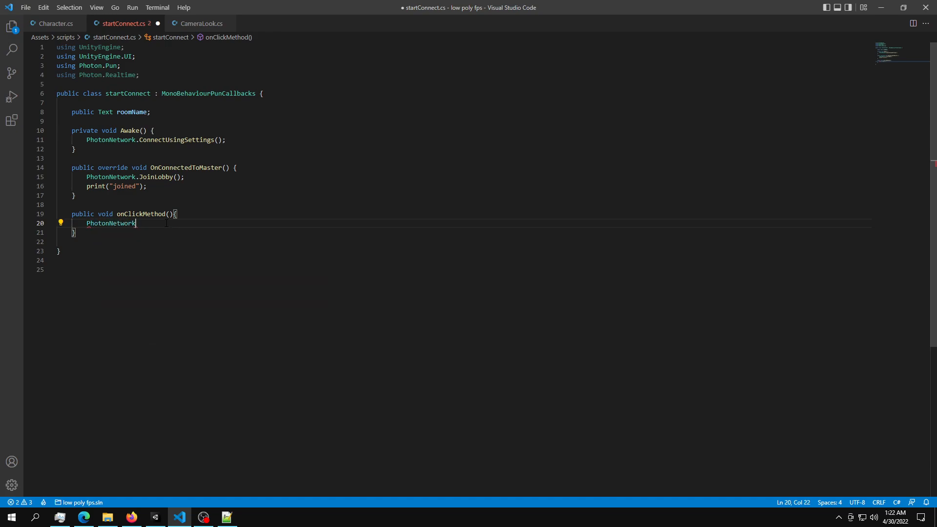
{"action": "type", "text": ".joinOrCreateRoom();"}
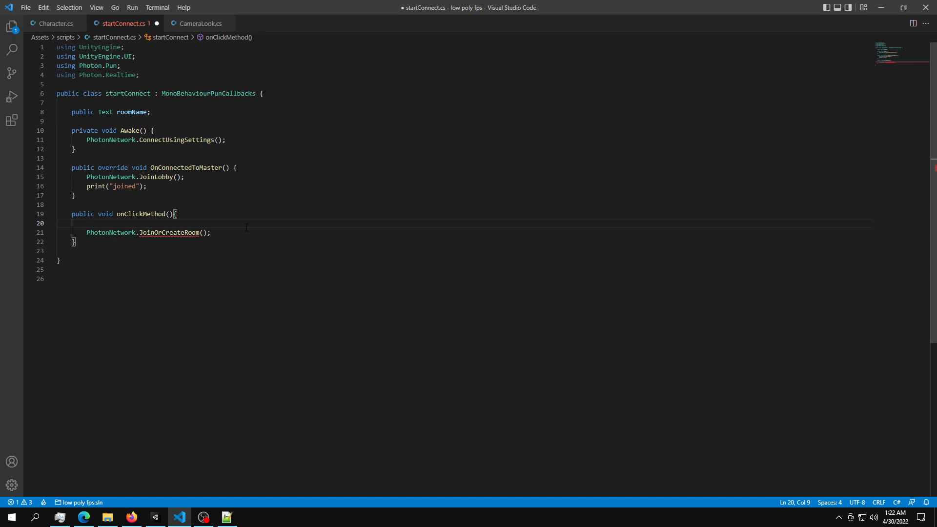
- Create RoomOptions with MaxPlayers = 5
{"action": "type", "text": "ro"}
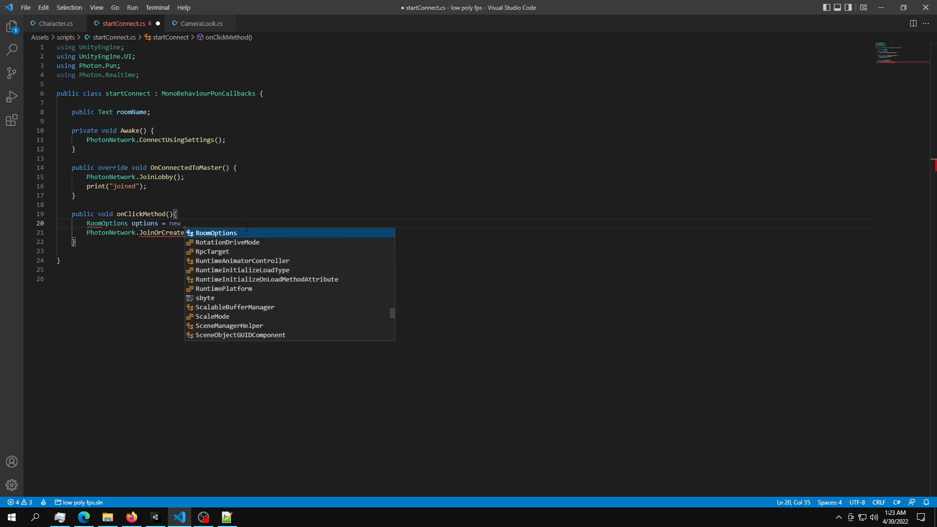
{"action": "key", "text": "Enter"}
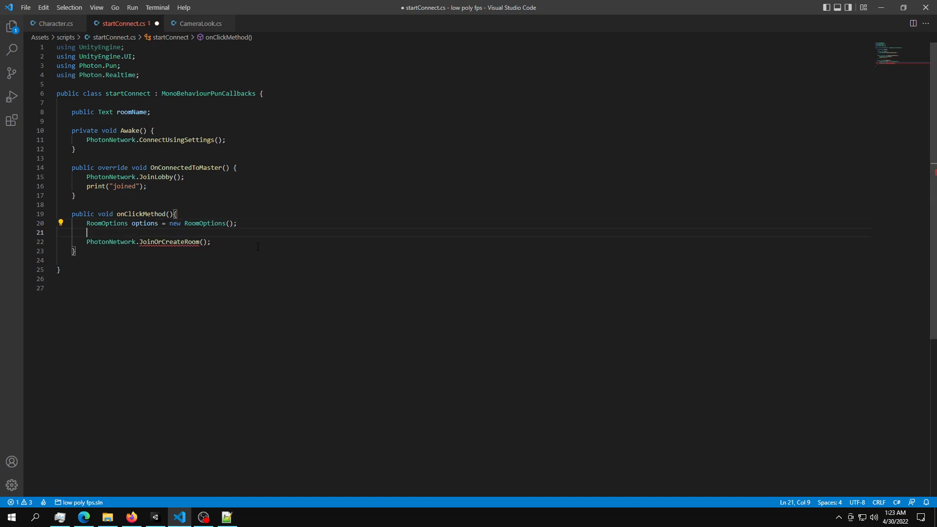
{"action": "type", "text": "options.MaxPlayers"}
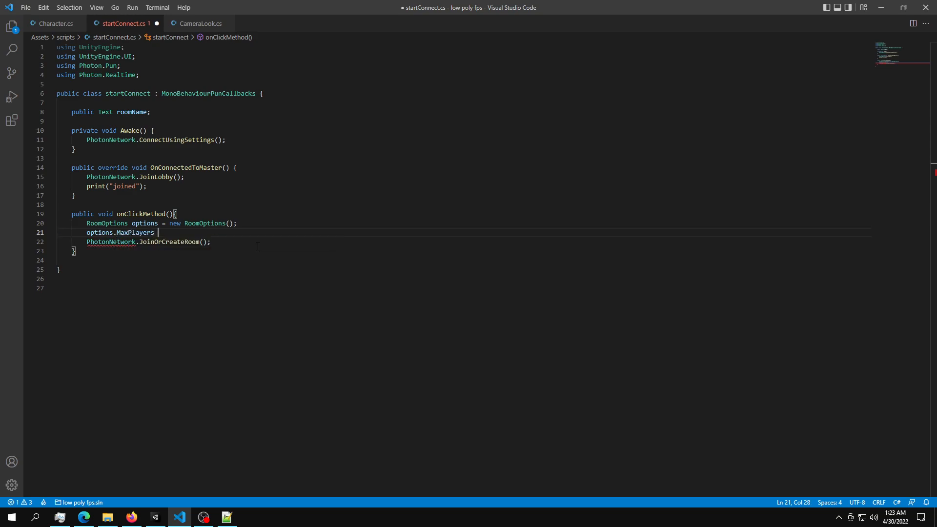
{"action": "type", "text": "="}
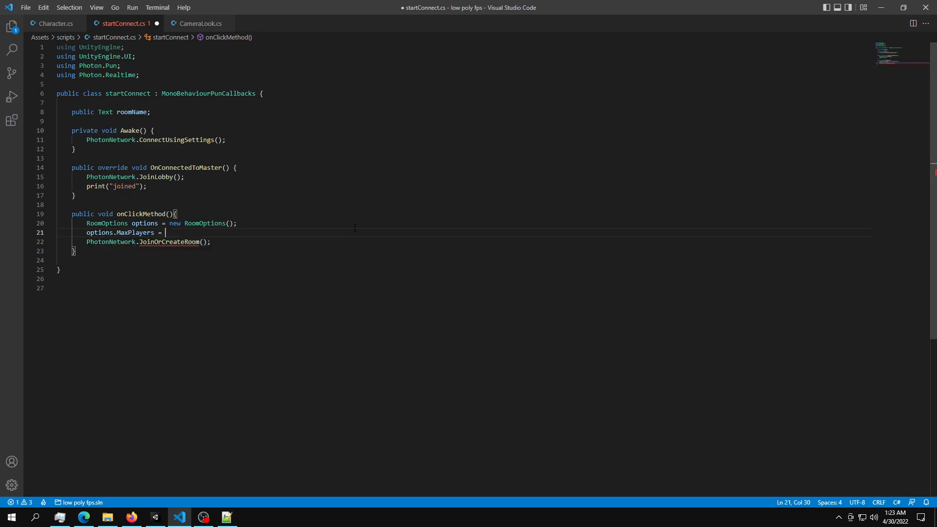
{"action": "type", "text": "5;"}
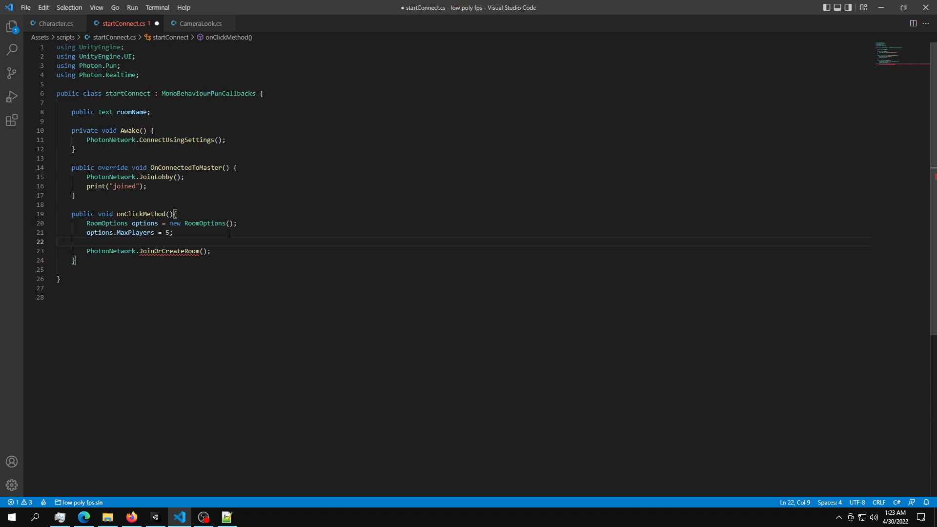
- Set PhotonNetwork.NickName to "player" + Random.Range(0,10000)
{"action": "type", "text": "pho"}
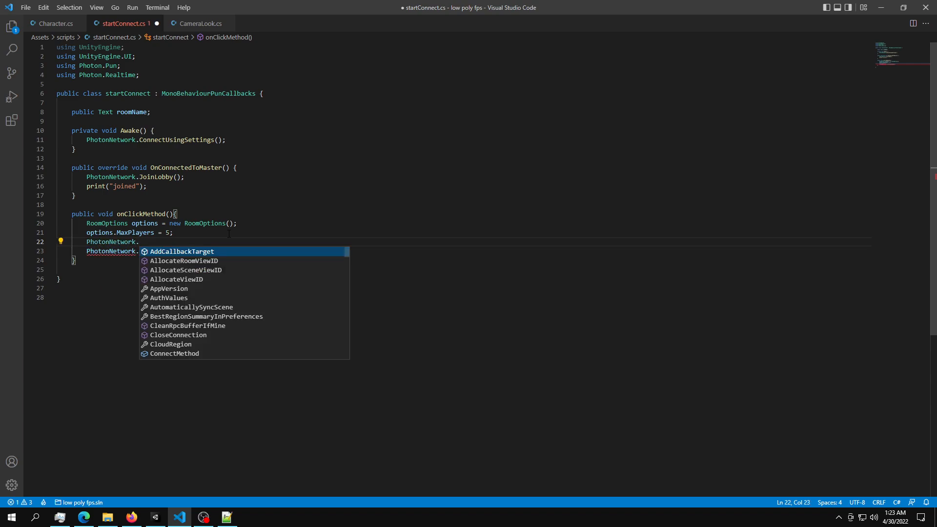
{"action": "type", "text": "NickName ="}
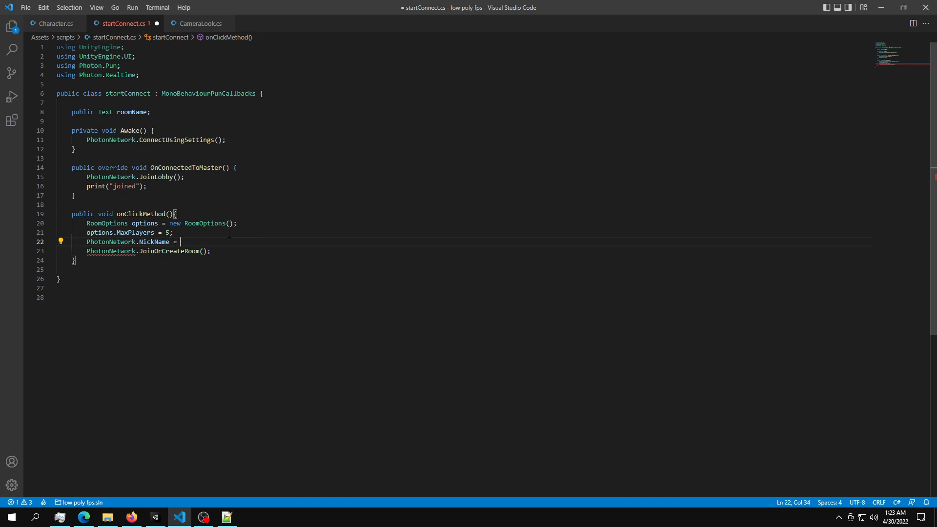
{"action": "type", "text": "\""}
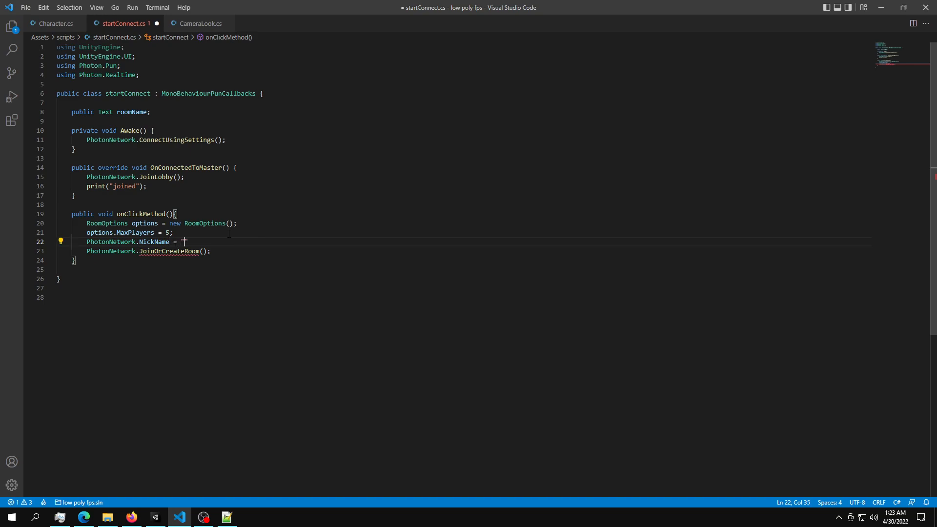
{"action": "type", "text": "player\"+Random.Range"}
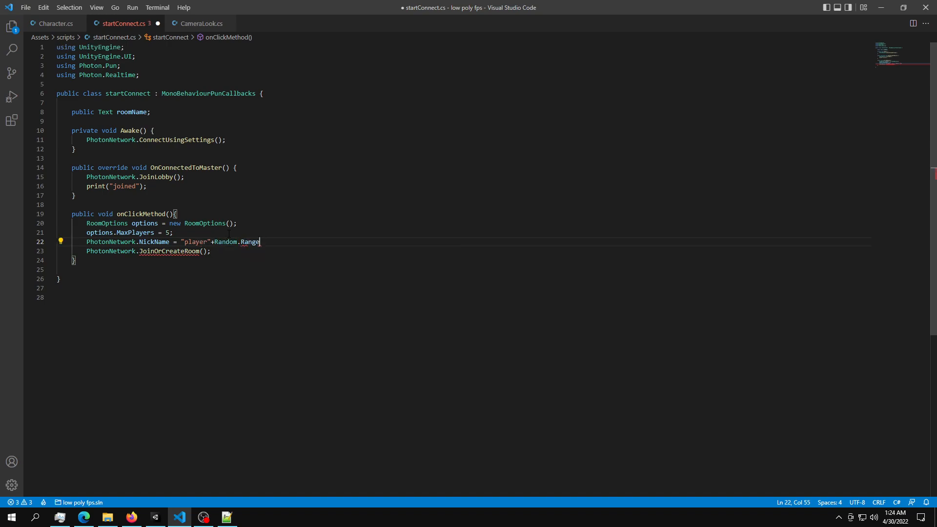
{"action": "type", "text": "(0,"}
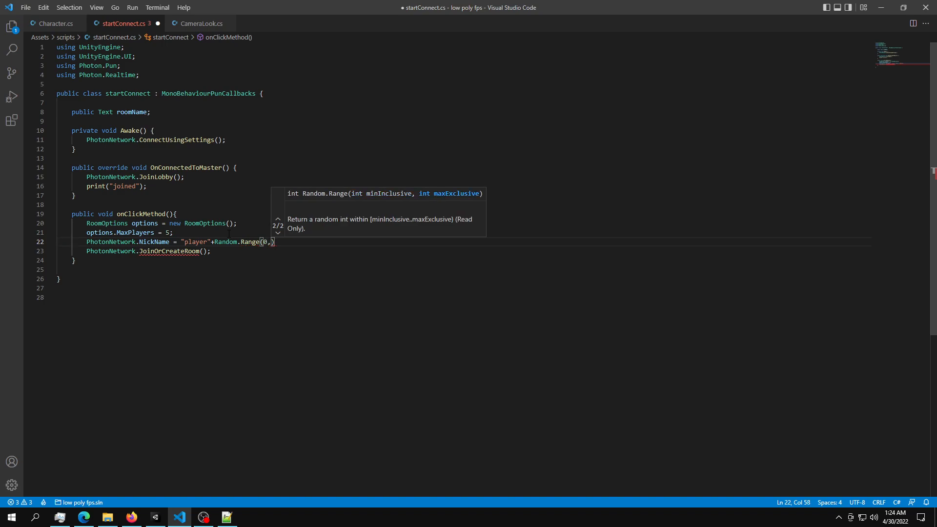
{"action": "type", "text": "10000);"}
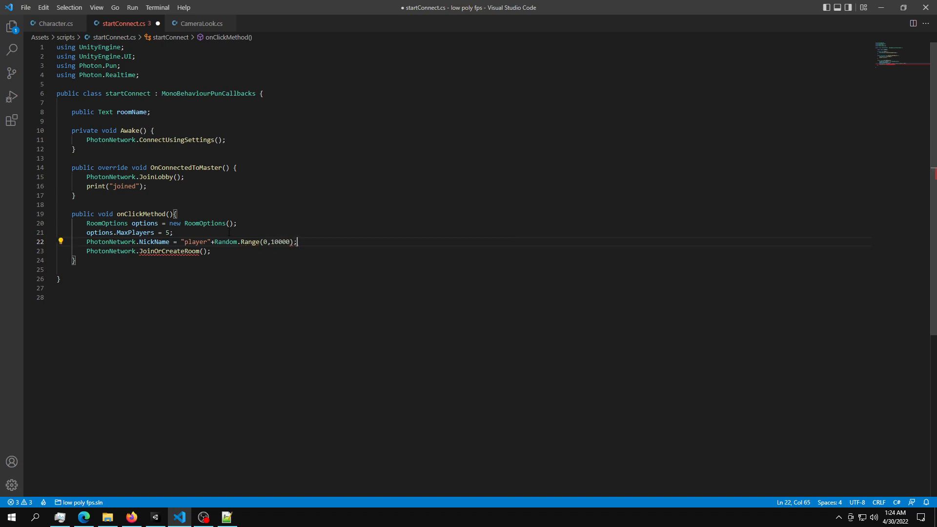
{"action": "key", "text": "enter"}
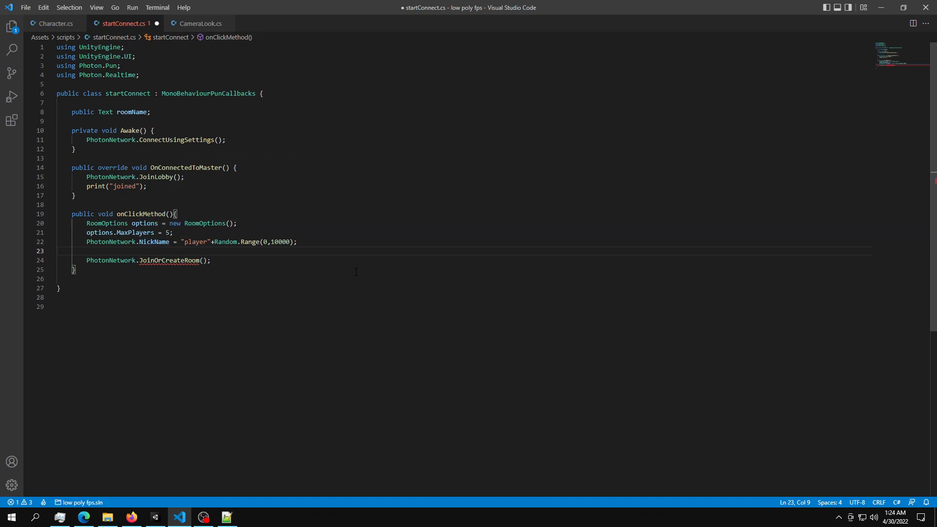
{"action": "key", "text": "Backspace"}
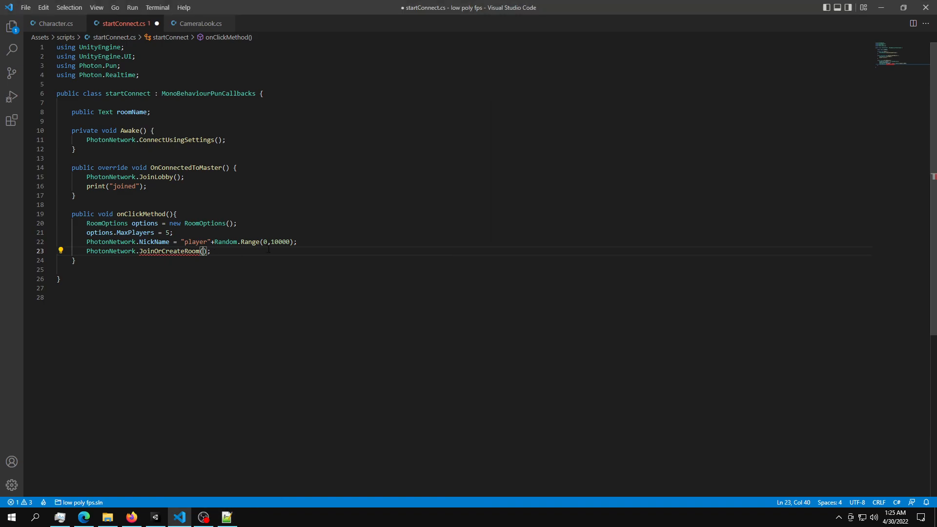
- Complete JoinOrCreateRoom("room1", options, TypedLobby.Default)
{"action": "type", "text": "\"room\""}
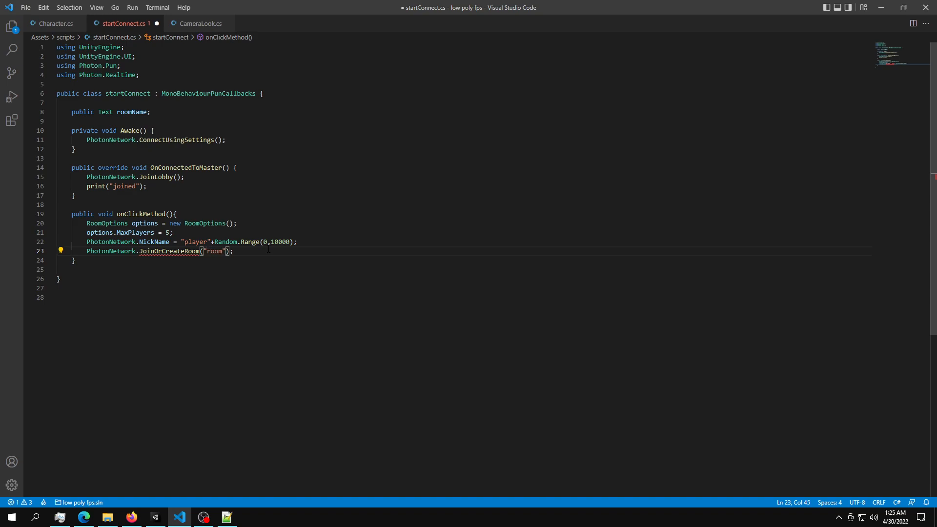
{"action": "type", "text": "1"}
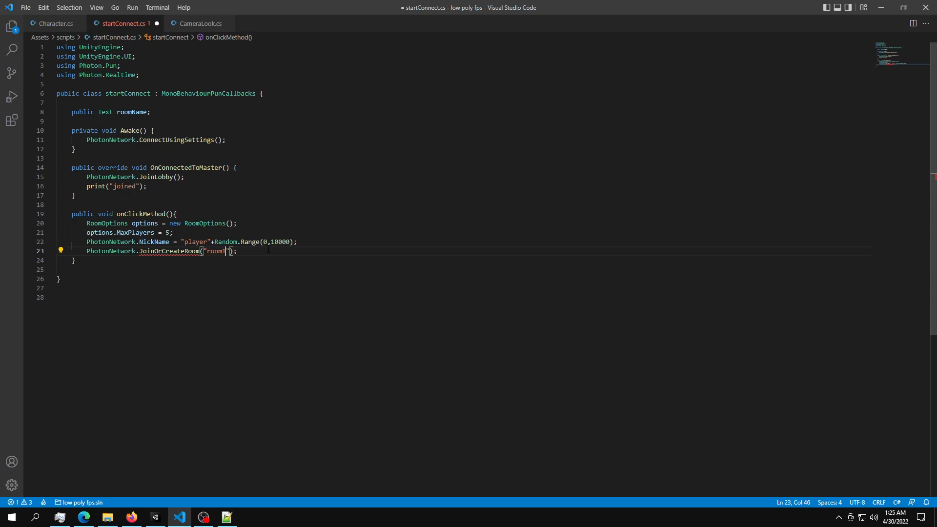
{"action": "type", "text": ",options"}
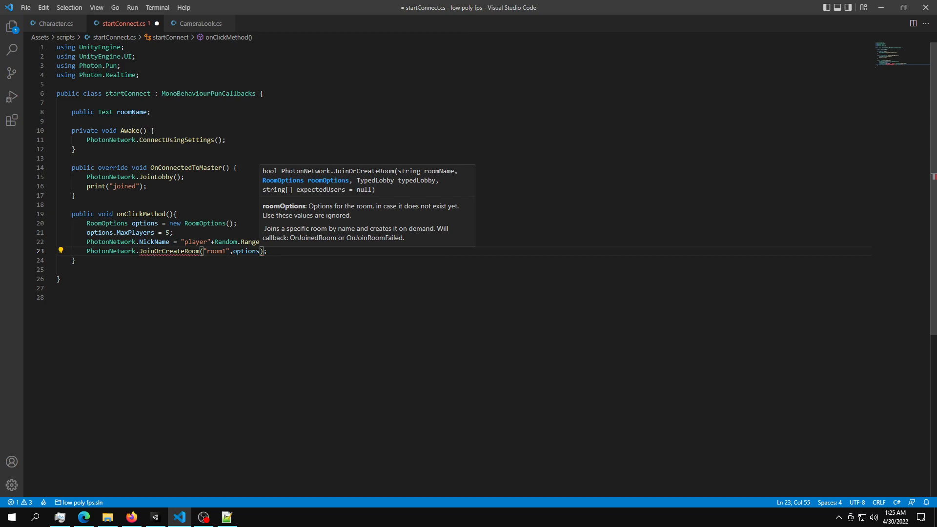
{"action": "type", "text": ","}
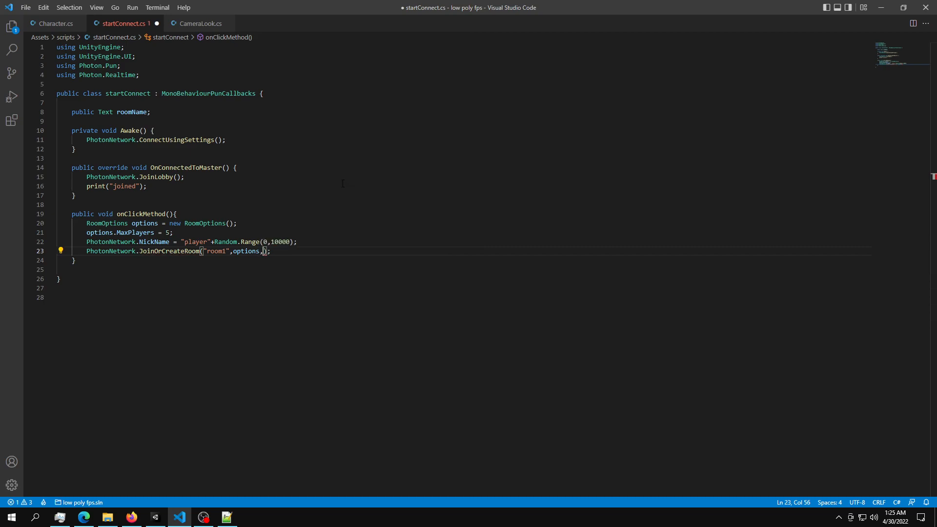
{"action": "type", "text": "TypedLobby.Default"}
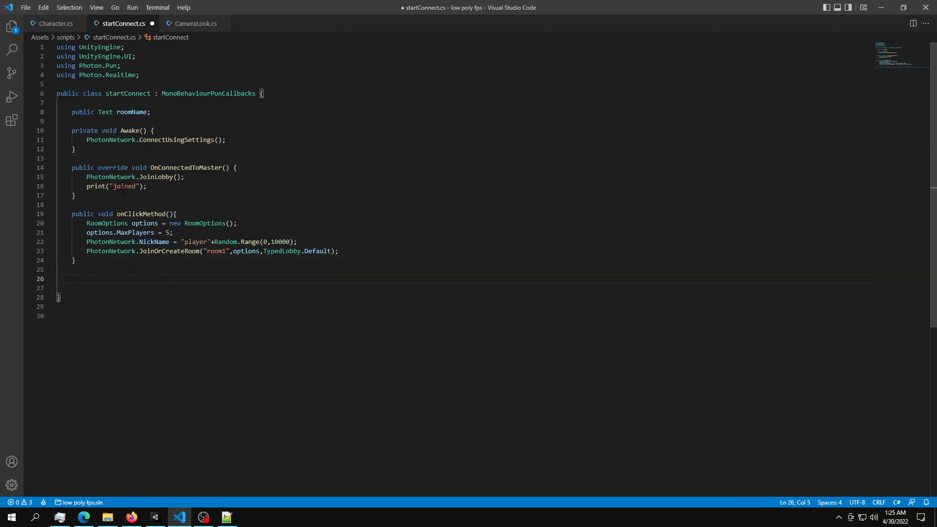
- Add public string levelName and an OnJoinedRoom override calling PhotonNetwork.LoadLevel(levelName)
{"action": "type", "text": "pu"}
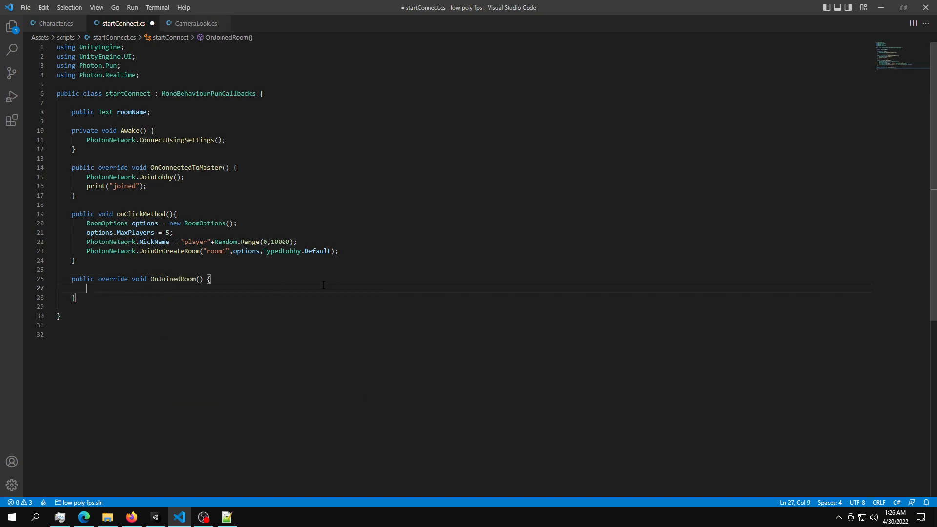
{"action": "type", "text": "pho"}
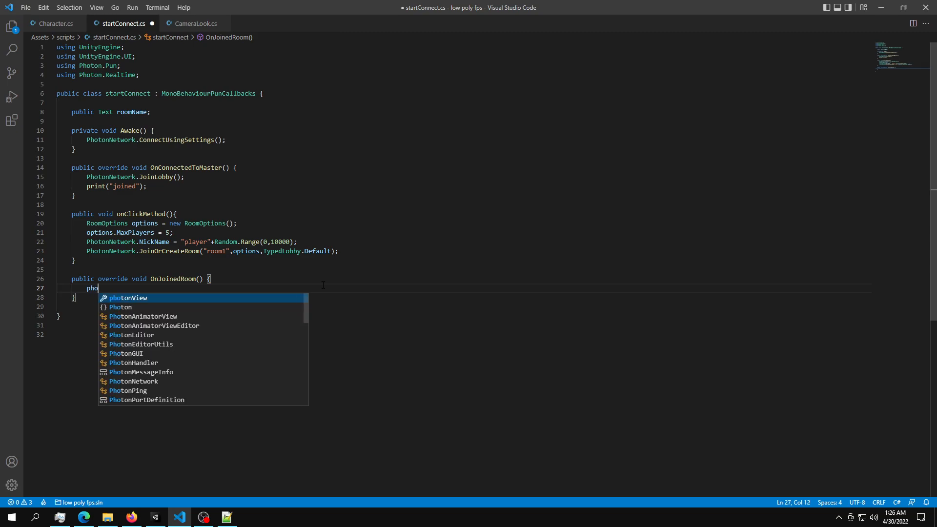
{"action": "type", "text": "PhotonNetwork."}
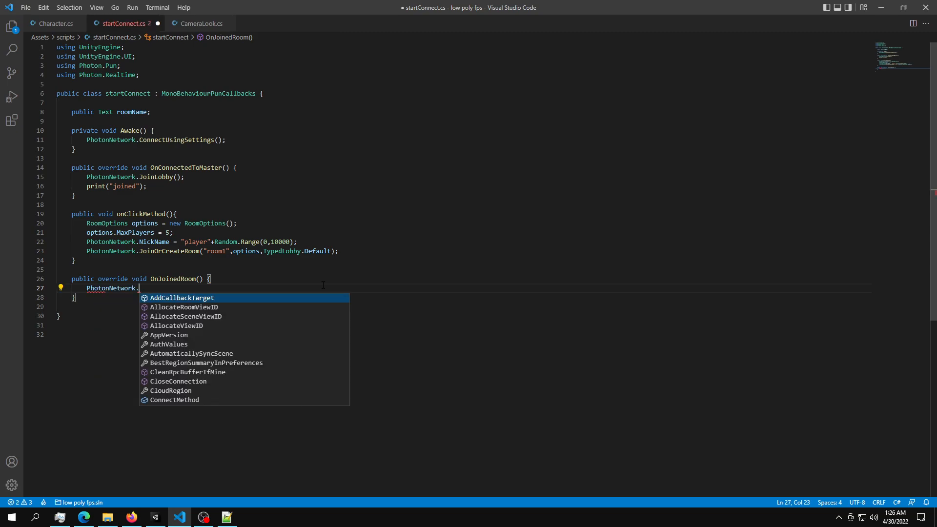
{"action": "type", "text": "LoadLevel();"}
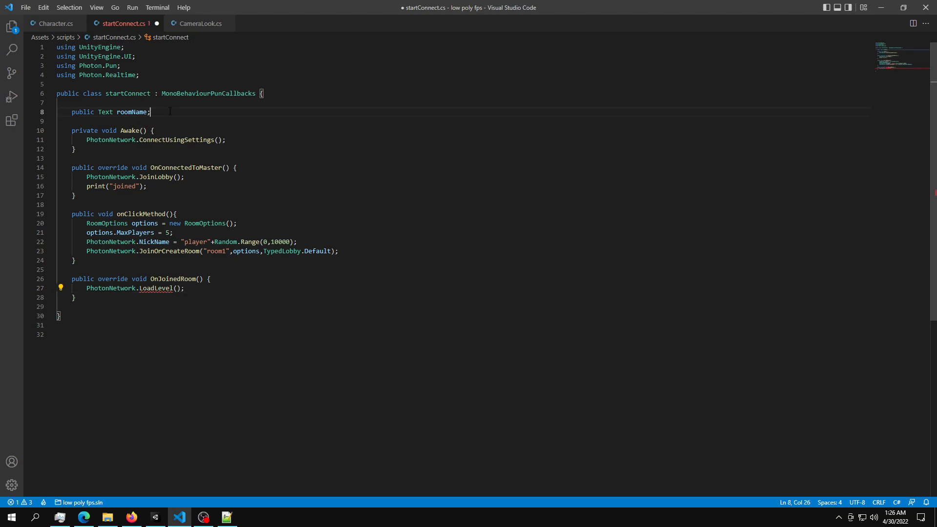
{"action": "type", "text": "public string"}
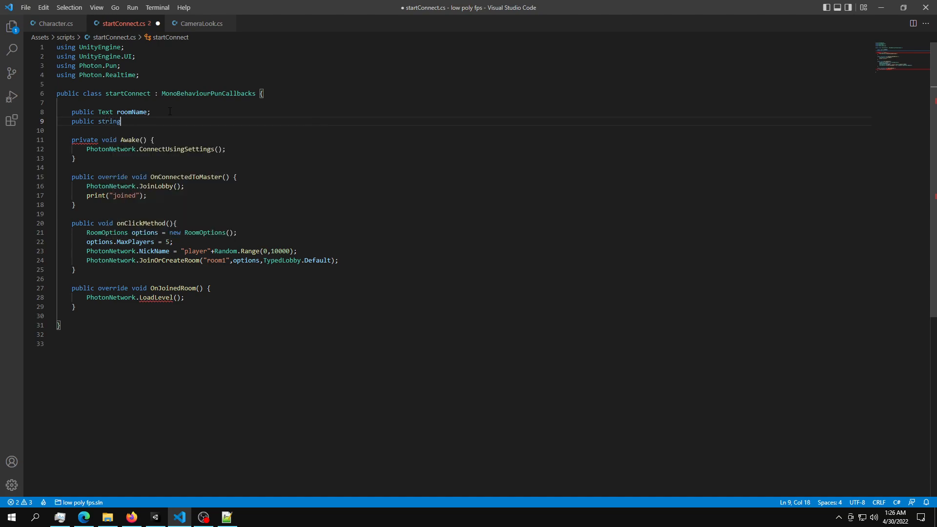
{"action": "type", "text": "levelName;"}
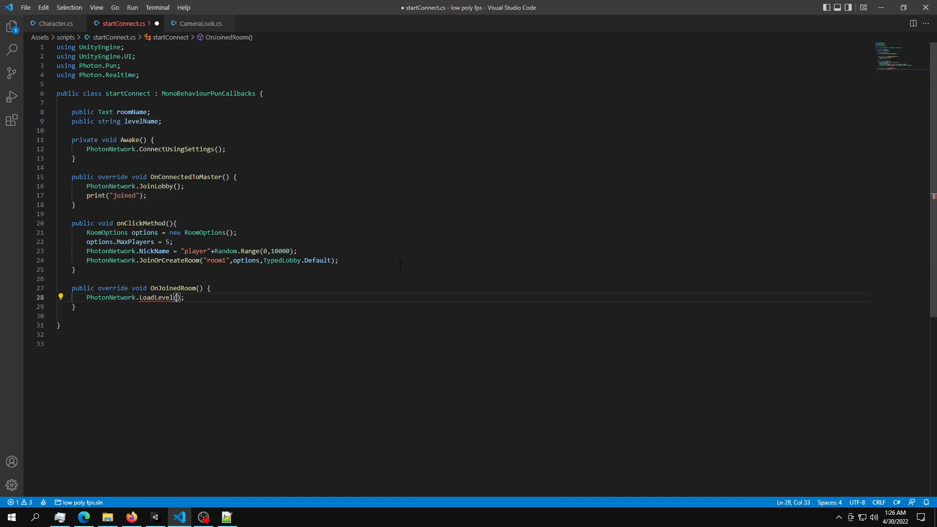
{"action": "type", "text": "levelName"}
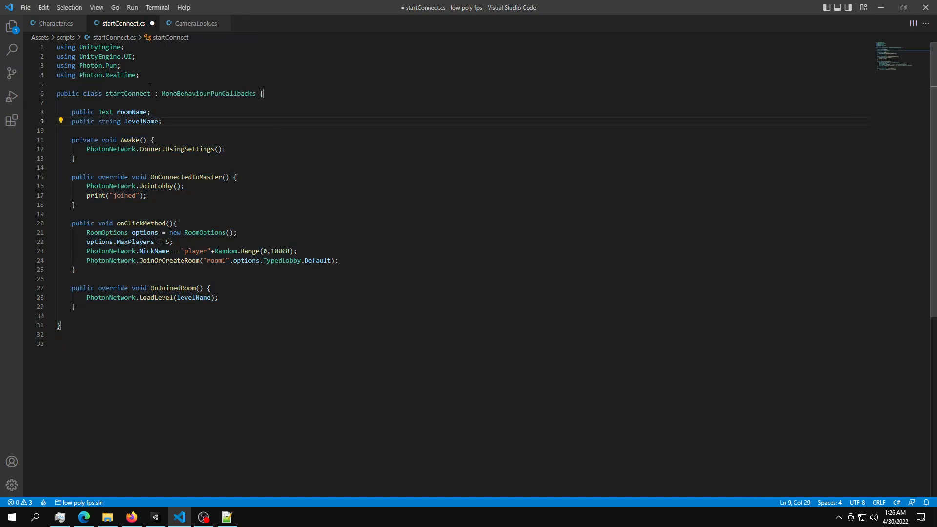
{"action": "mouse_move", "coordinate": [201, 400]}
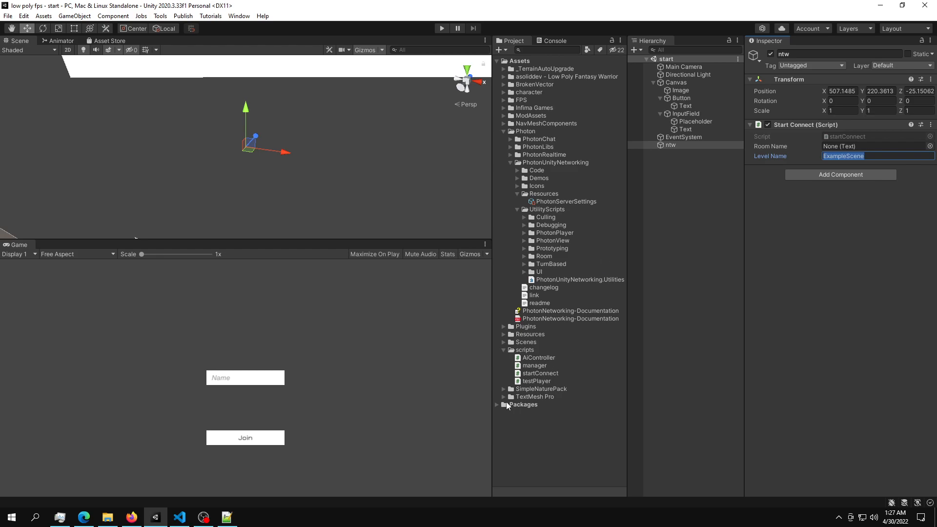
- Set Level Name to ExampleScene from the project's Scenes on the Start Connect script
{"action": "left_click", "coordinate": [503, 342]}
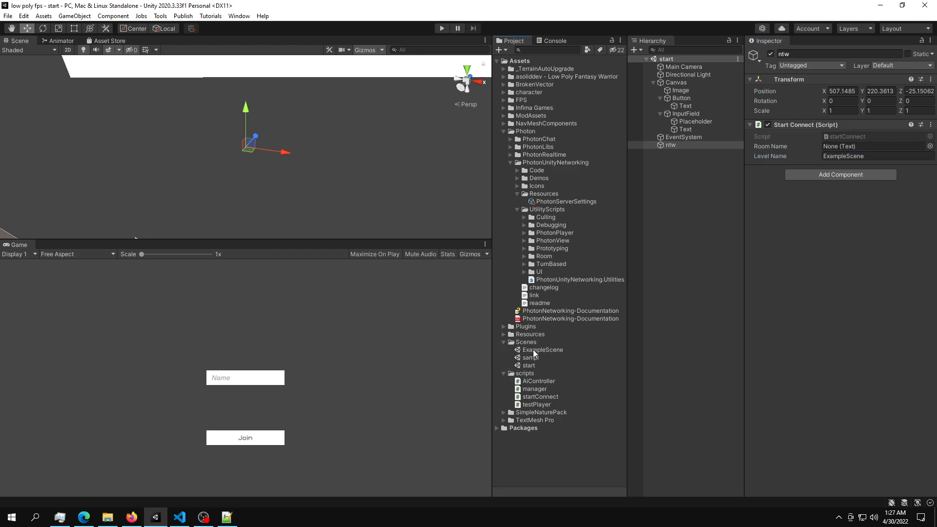
{"action": "left_click", "coordinate": [543, 349]}
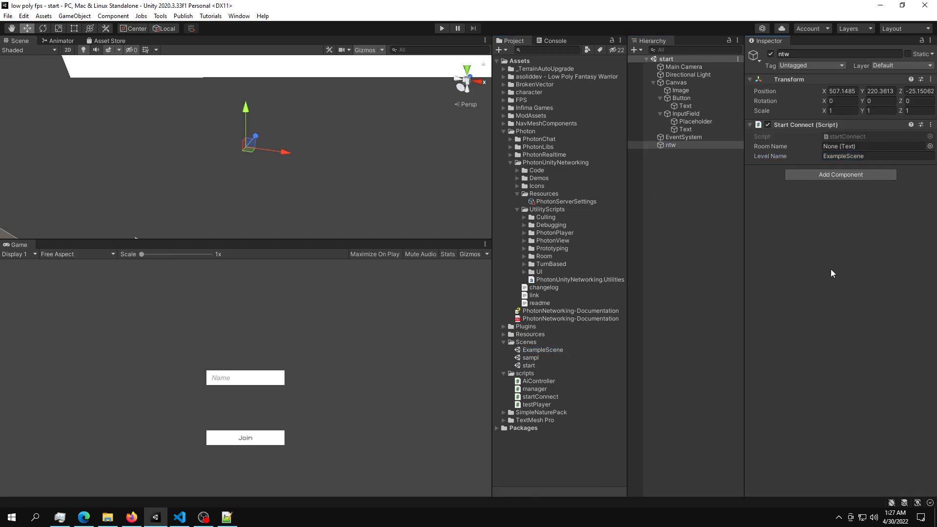
{"action": "left_click", "coordinate": [875, 145]}
{"action": "type", "text": "ksjhgfakljhsdgflajhsdf"}
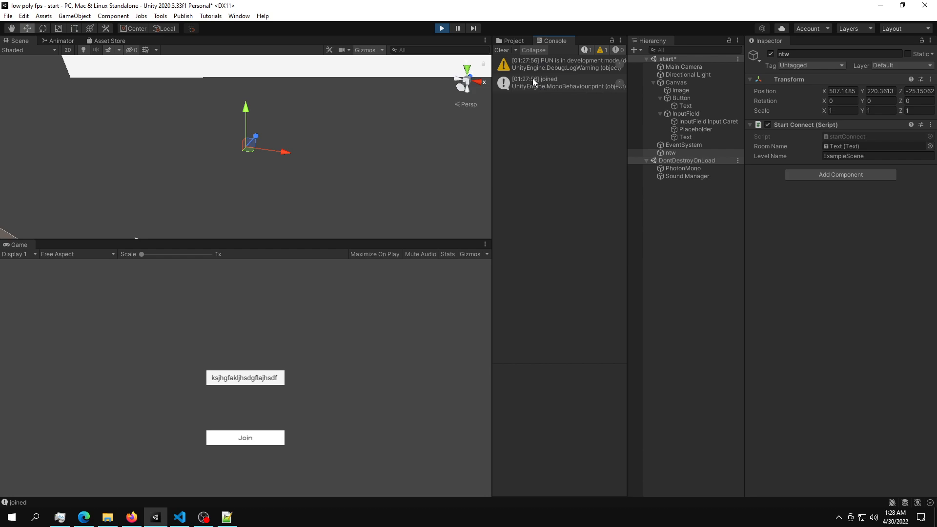
- Play-test the lobby until 'joined' is logged, then stop and return to the project files
{"action": "left_click", "coordinate": [179, 517]}
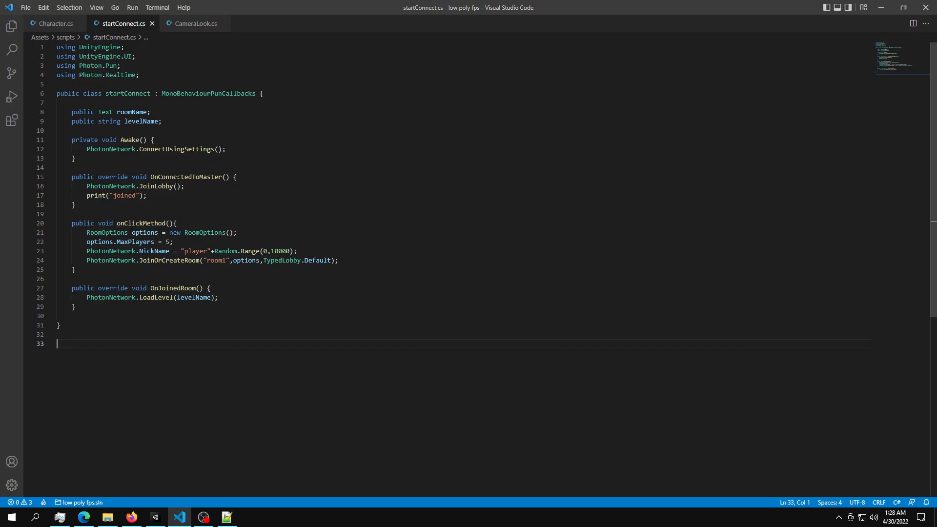
{"action": "left_click", "coordinate": [155, 517]}
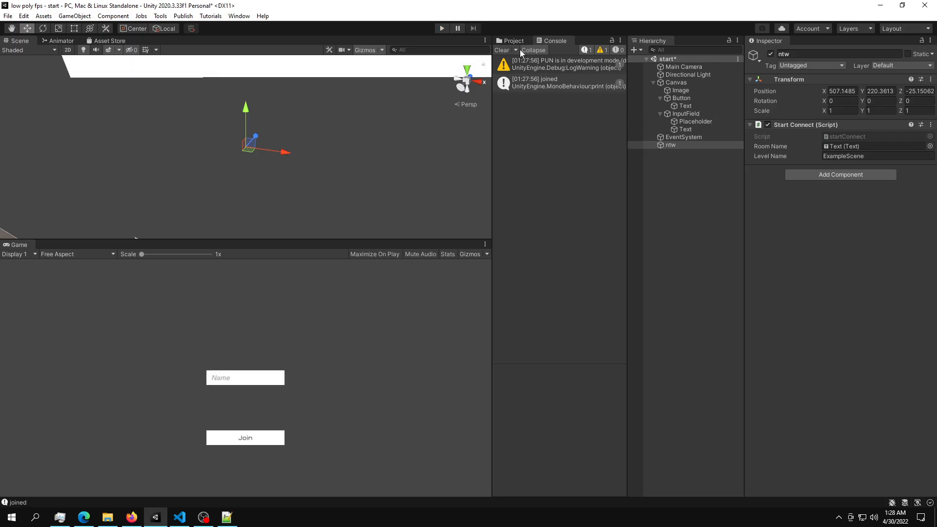
{"action": "left_click", "coordinate": [511, 40]}
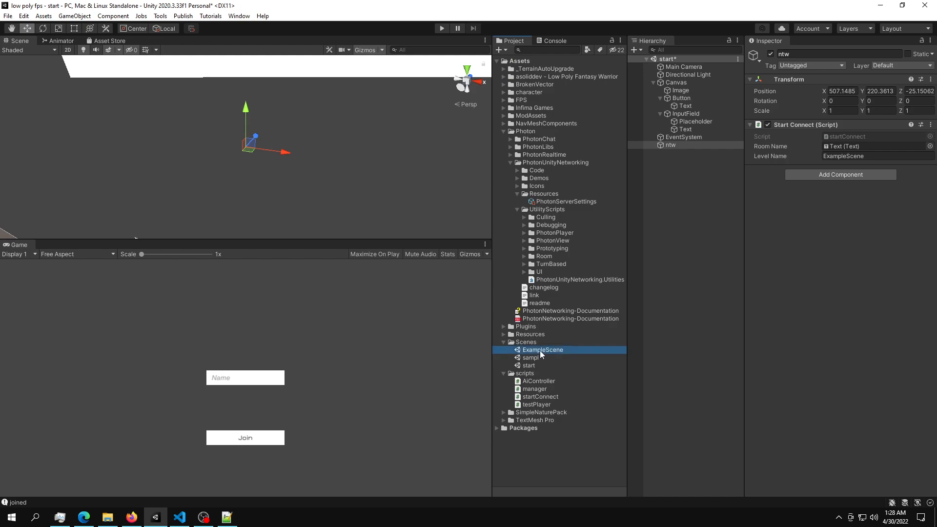
- Load ExampleScene and open the P_LPSP_FP_CH player prefab from Resources to inspect its Photon View
{"action": "double_click", "coordinate": [542, 350]}
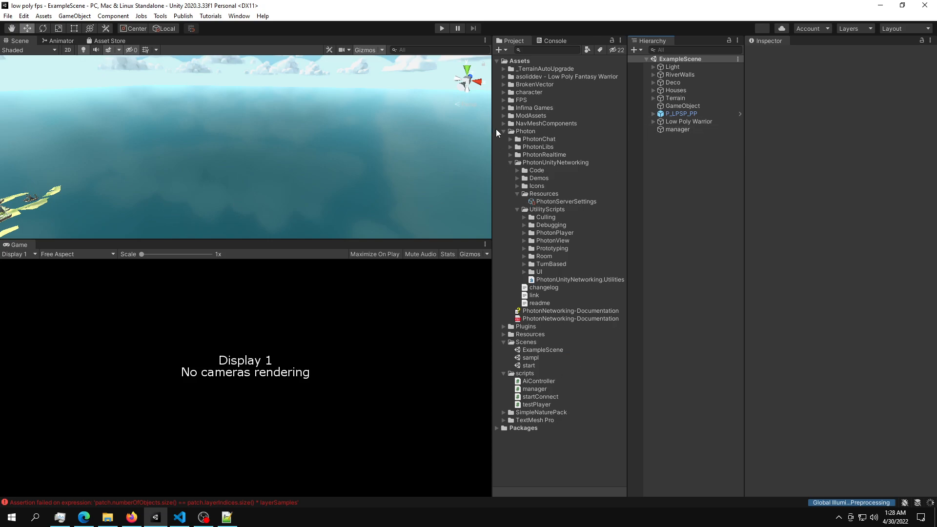
{"action": "left_click", "coordinate": [504, 131]}
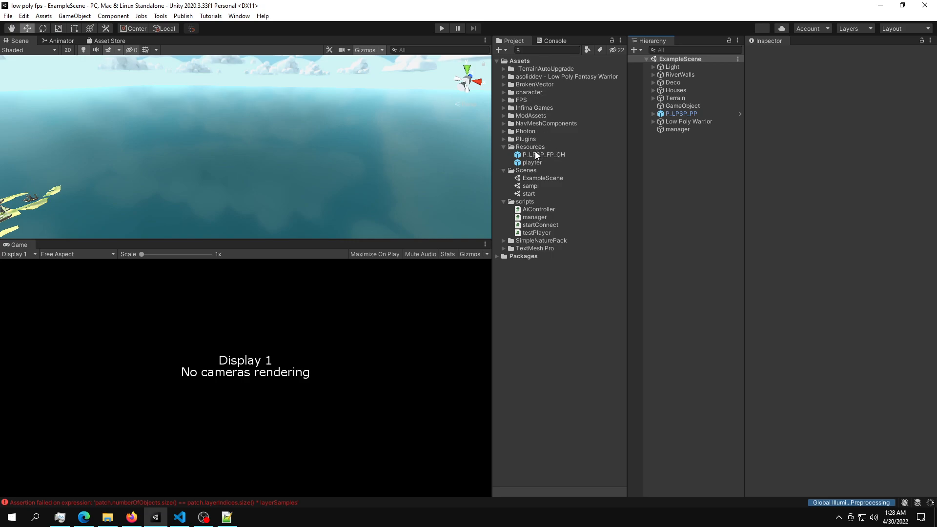
{"action": "left_click", "coordinate": [542, 154]}
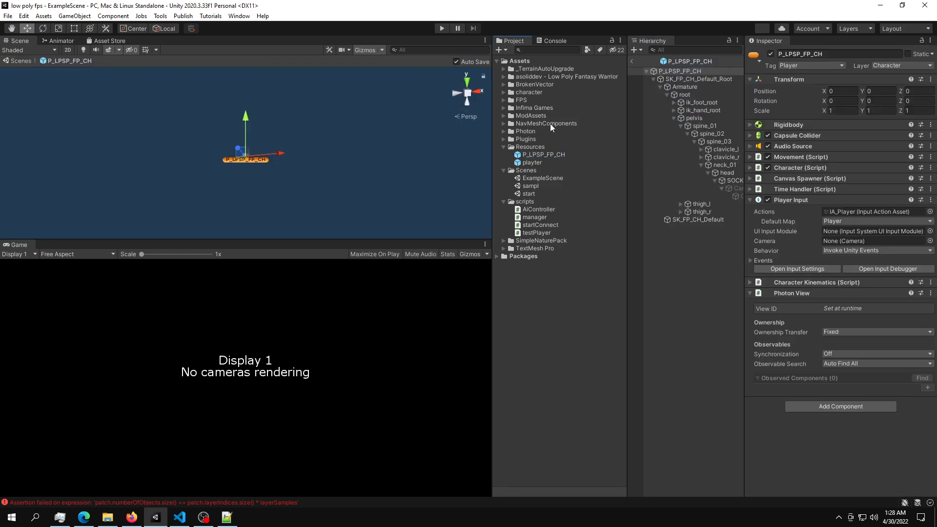
{"action": "mouse_move", "coordinate": [505, 204]}
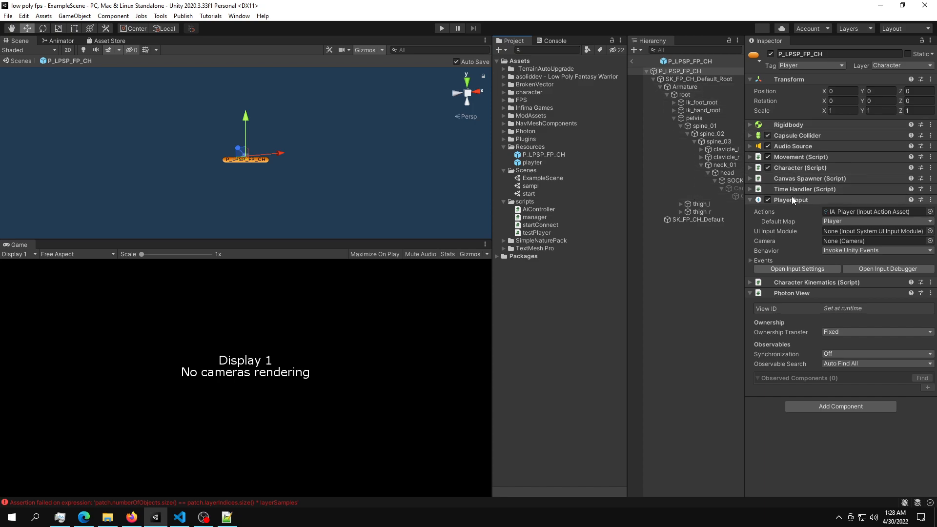
{"action": "left_click", "coordinate": [750, 199]}
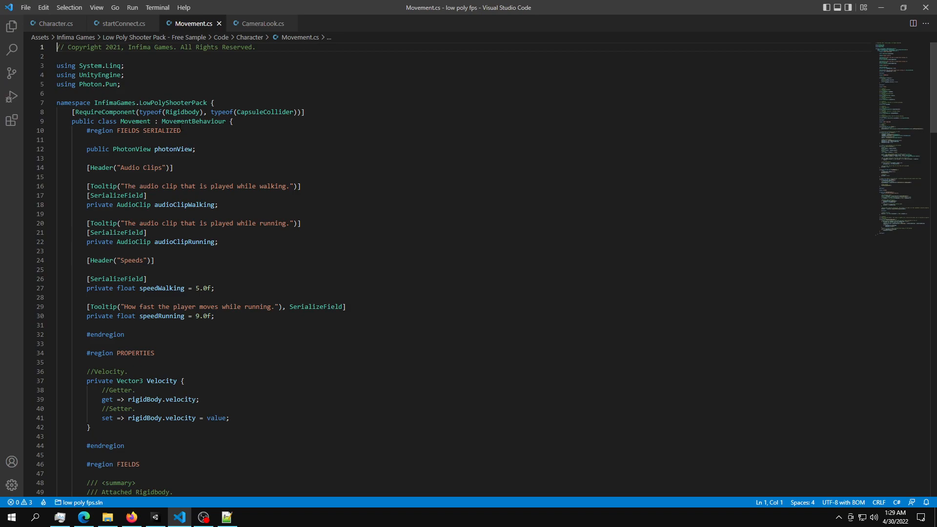
- Review the public PhotonView photonView field near the top of Character.cs
{"action": "double_click", "coordinate": [90, 84]}
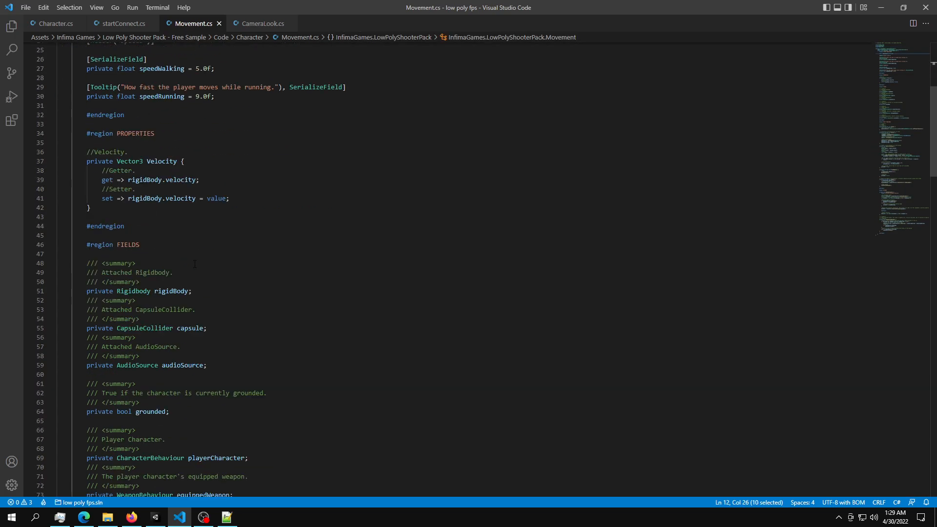
{"action": "scroll", "scroll_direction": "down", "scroll_amount": 3}
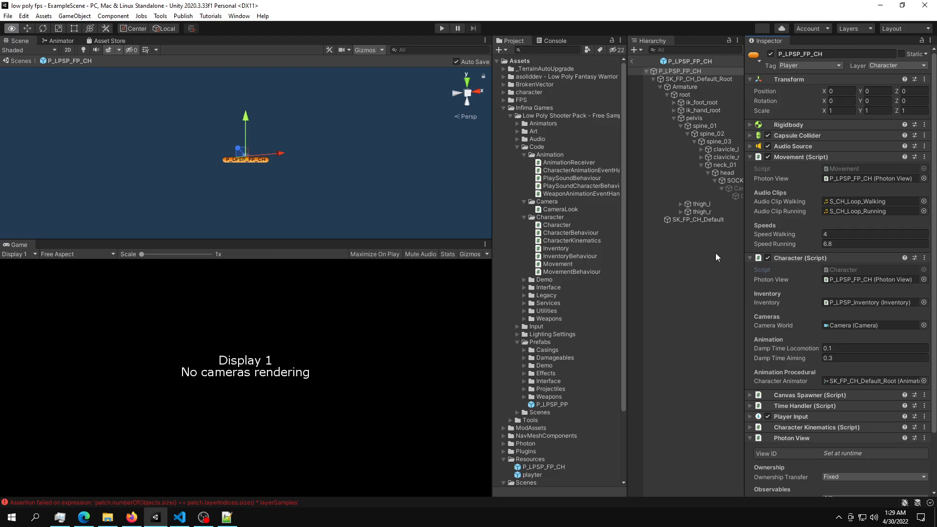
{"action": "mouse_move", "coordinate": [328, 451]}
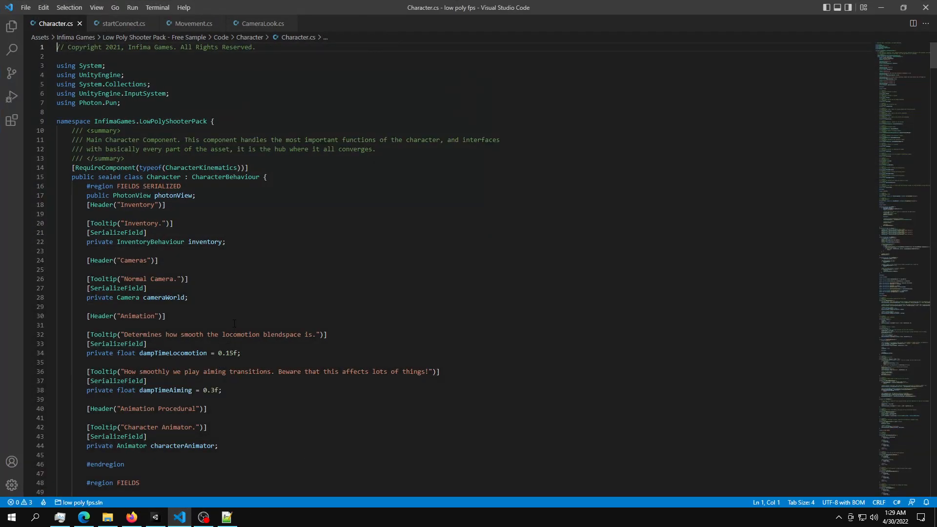
- Check the prefab's Character script references its Photon View, then scroll through Character.cs fields
{"action": "left_click", "coordinate": [155, 517]}
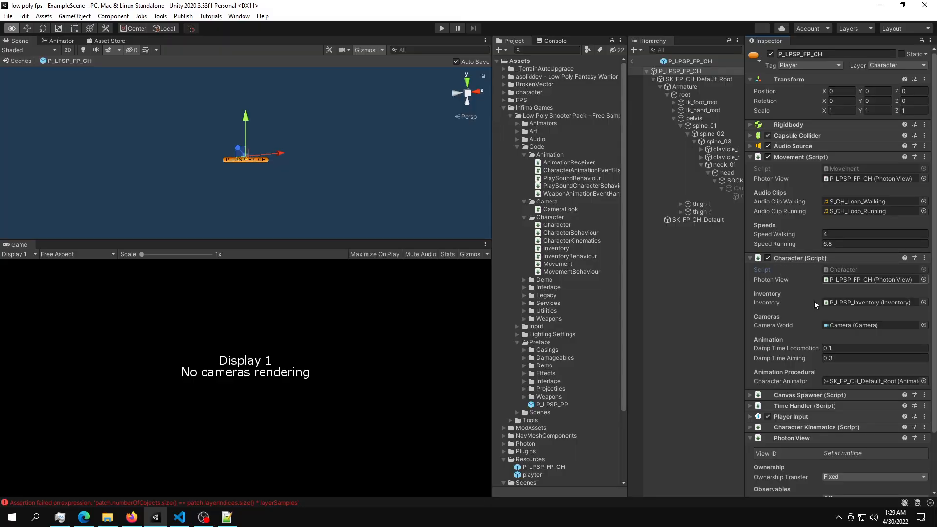
{"action": "mouse_move", "coordinate": [792, 326]}
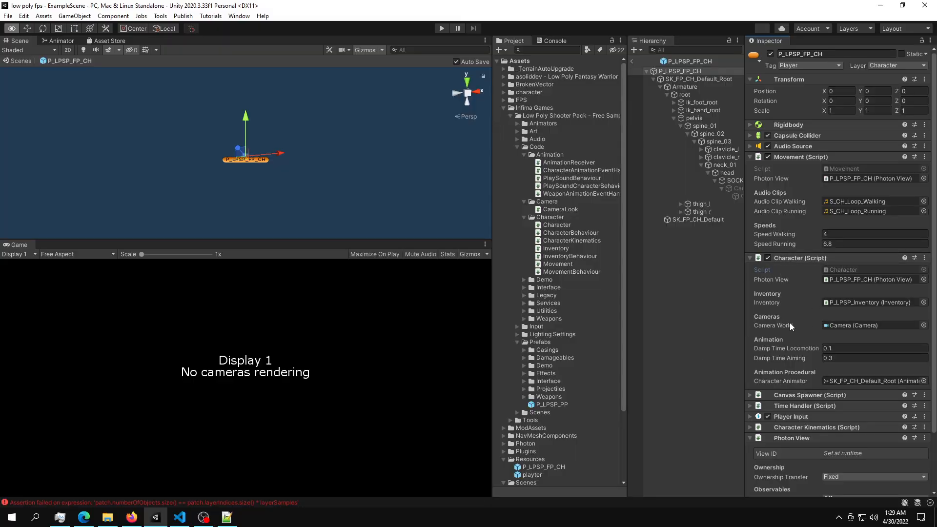
{"action": "left_click", "coordinate": [178, 517]}
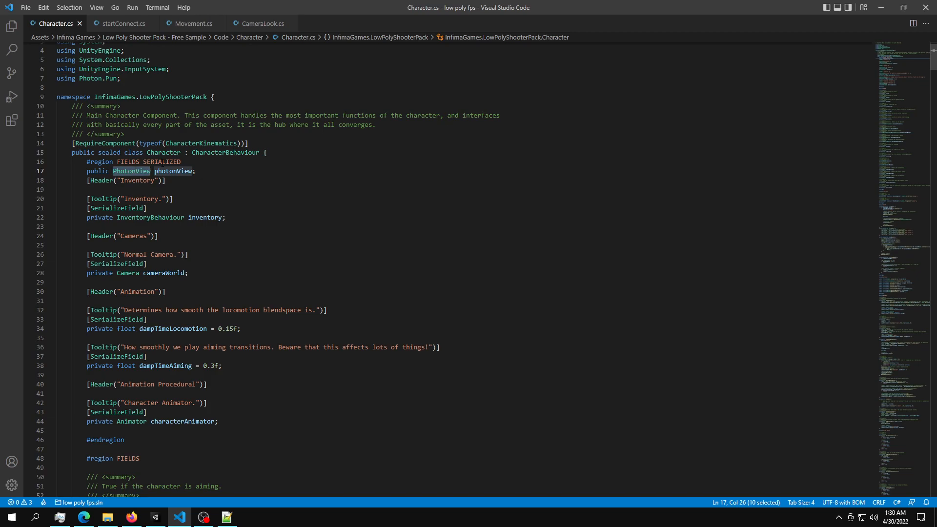
{"action": "scroll", "scroll_direction": "down", "scroll_amount": 3}
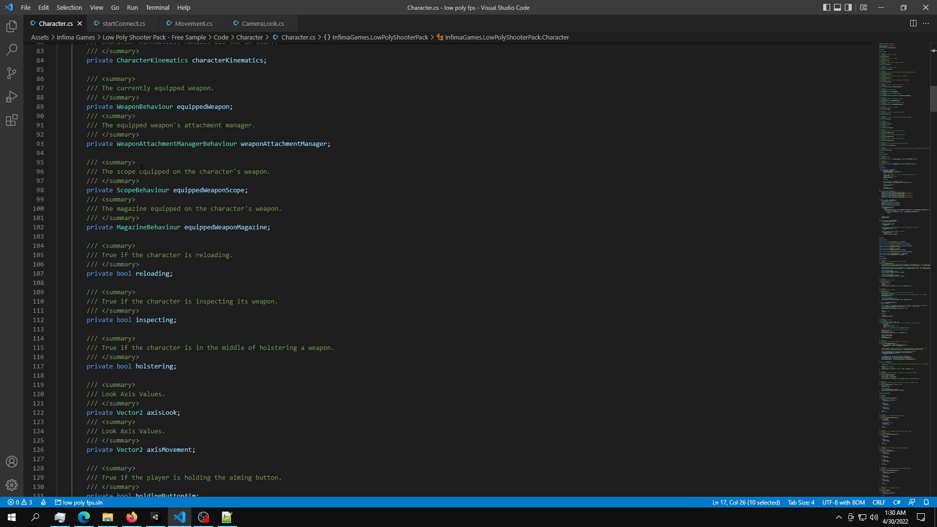
{"action": "scroll", "scroll_direction": "down", "scroll_amount": 3}
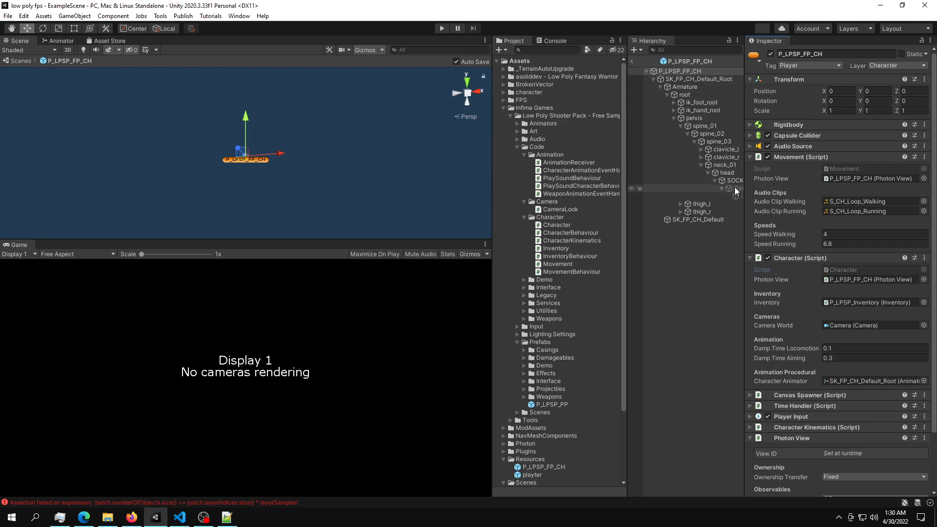
- Select the camera, then SK_FP_CH_Default_Root to view its Camera Look script's Photon View reference
{"action": "left_click", "coordinate": [732, 188]}
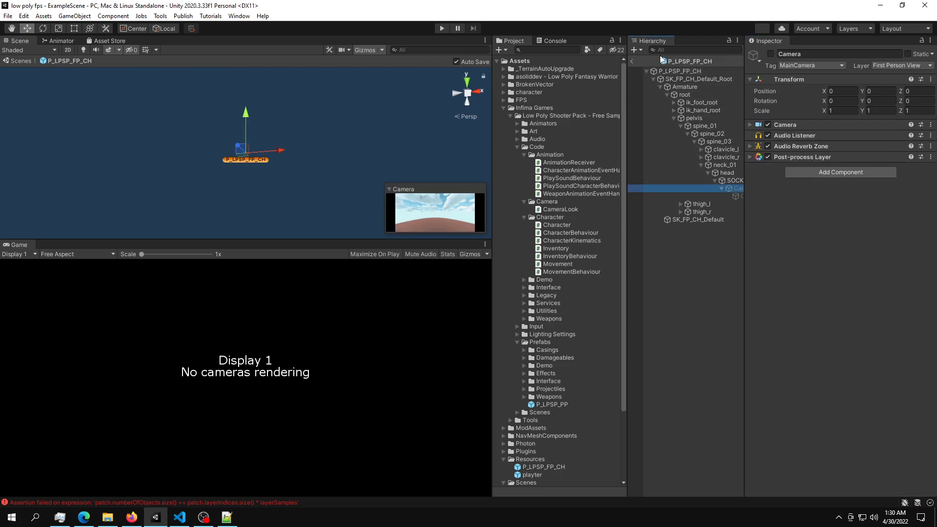
{"action": "mouse_move", "coordinate": [680, 64]}
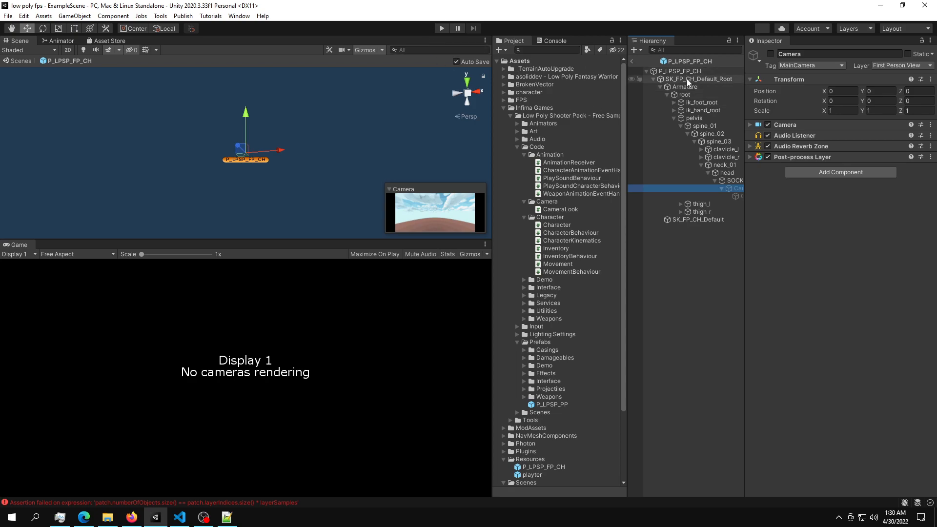
{"action": "left_click", "coordinate": [699, 78]}
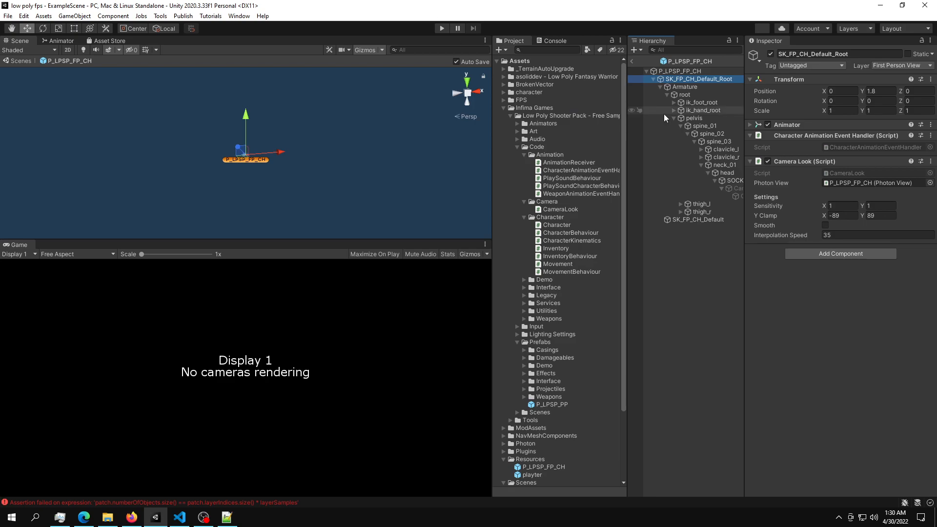
{"action": "mouse_move", "coordinate": [755, 181]}
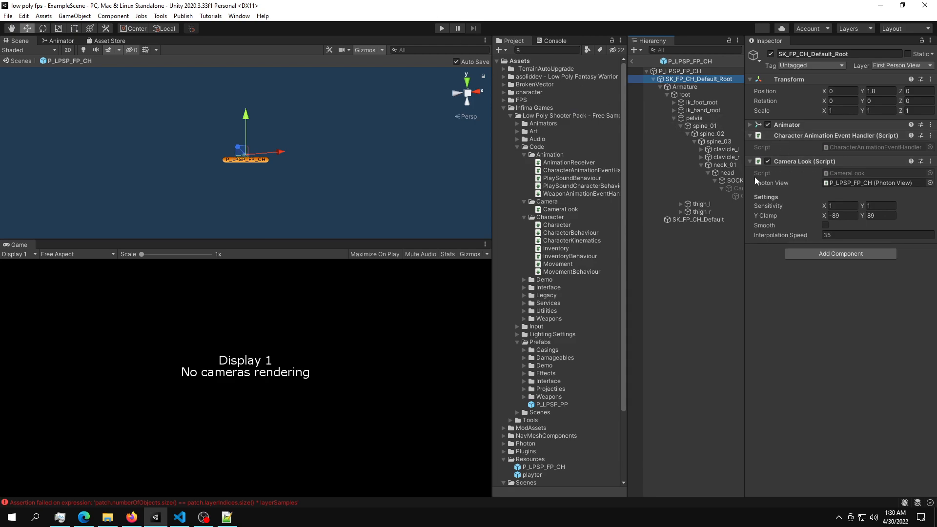
{"action": "mouse_move", "coordinate": [785, 174]}
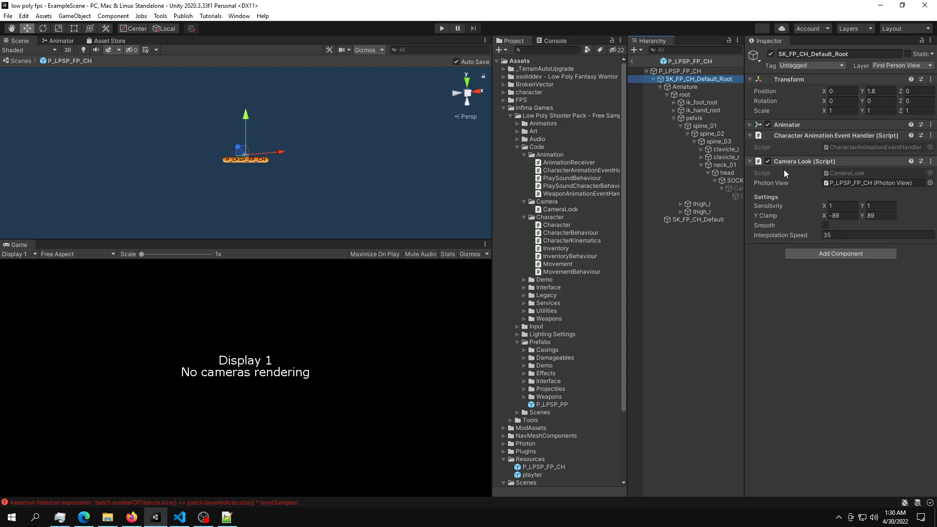
{"action": "mouse_move", "coordinate": [811, 156]}
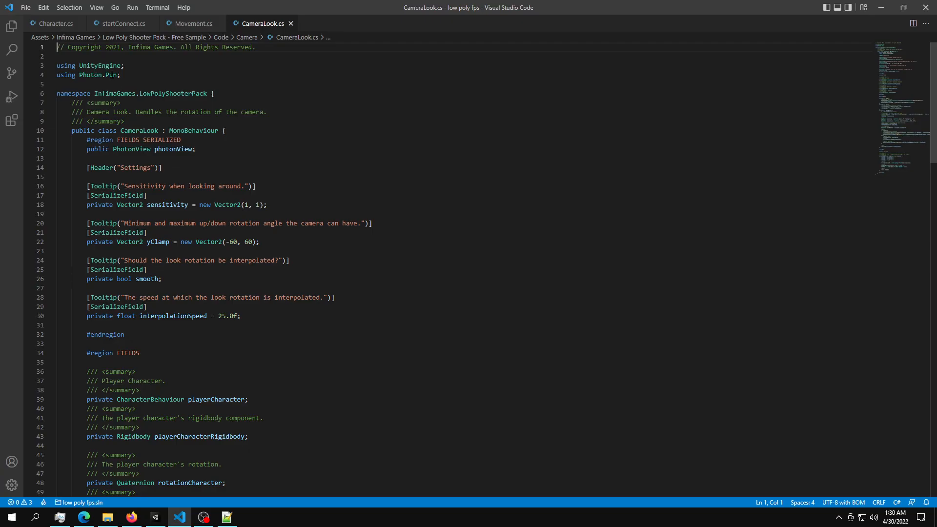
- Review CameraLook.cs's photonView field and the IsMine early-return check in LateUpdate
{"action": "double_click", "coordinate": [89, 75]}
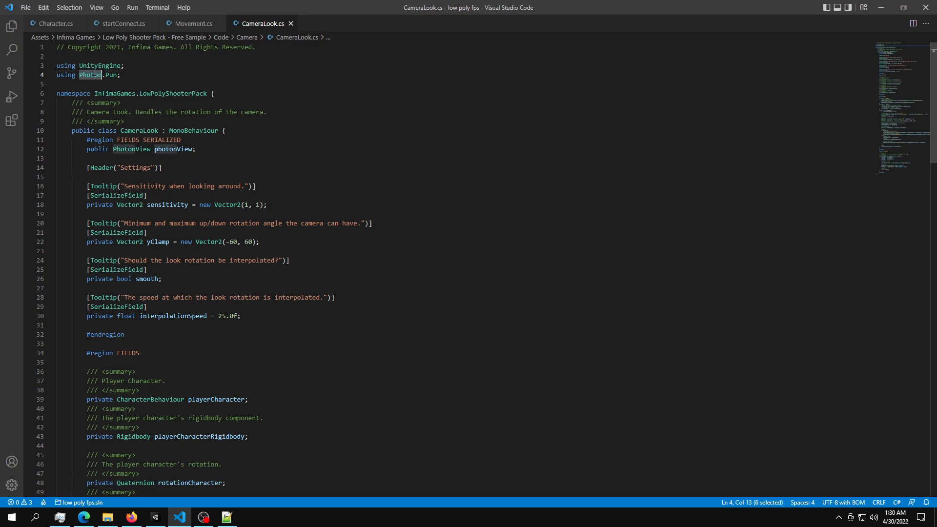
{"action": "triple_click", "coordinate": [89, 76]}
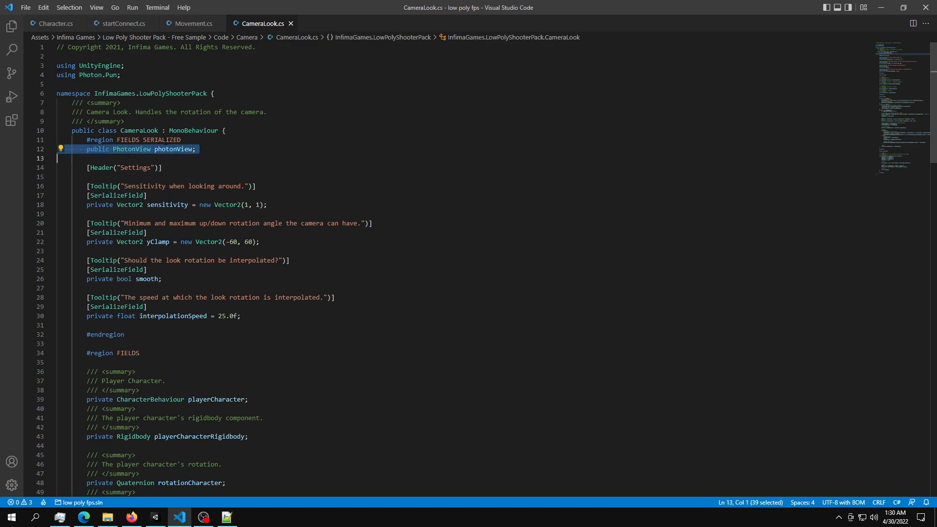
{"action": "scroll", "scroll_direction": "down", "scroll_amount": 3}
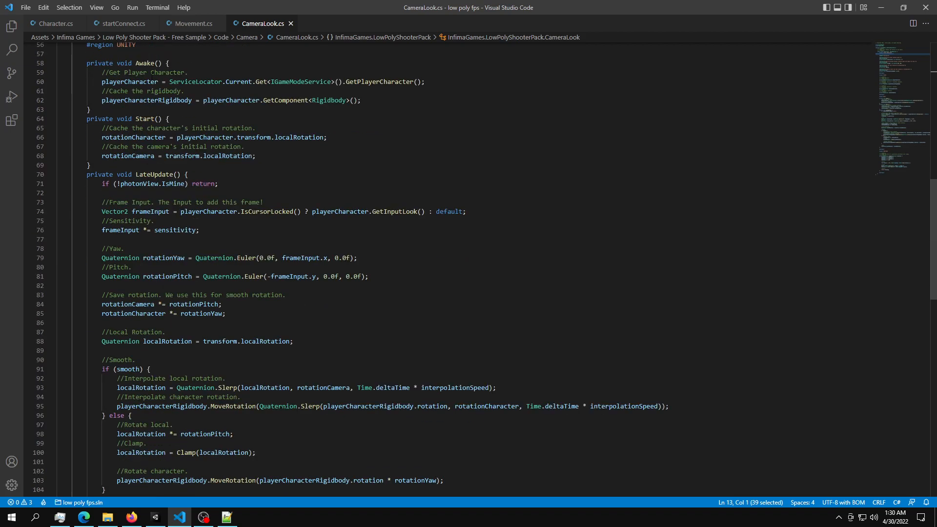
{"action": "double_click", "coordinate": [153, 173]}
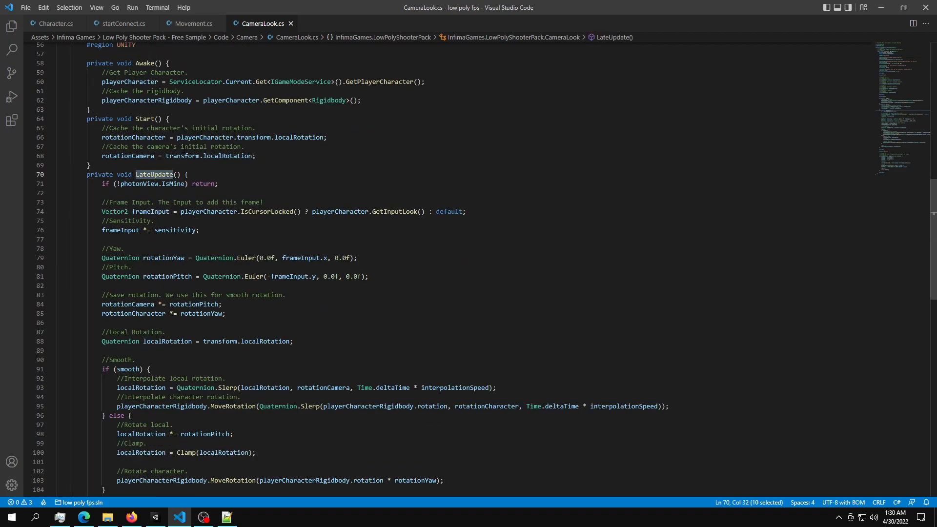
{"action": "scroll", "scroll_direction": "up", "scroll_amount": 3}
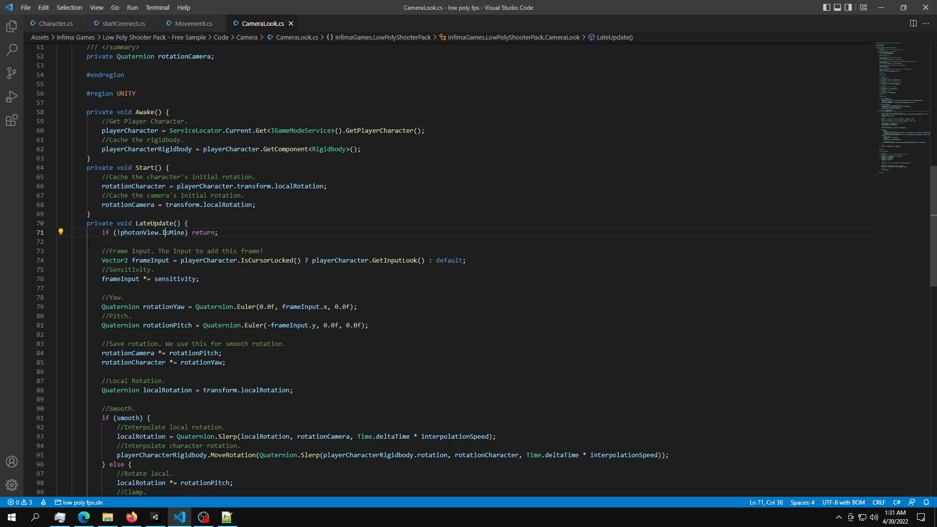
{"action": "double_click", "coordinate": [206, 232]}
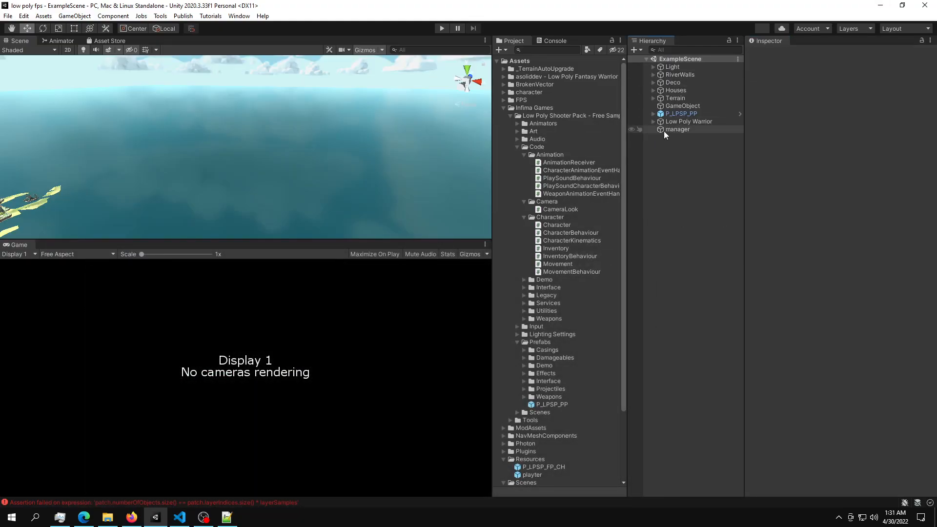
- Inspect the manager object's script with its spawn position and player prefab, then bring up manager.cs
{"action": "left_click", "coordinate": [678, 128]}
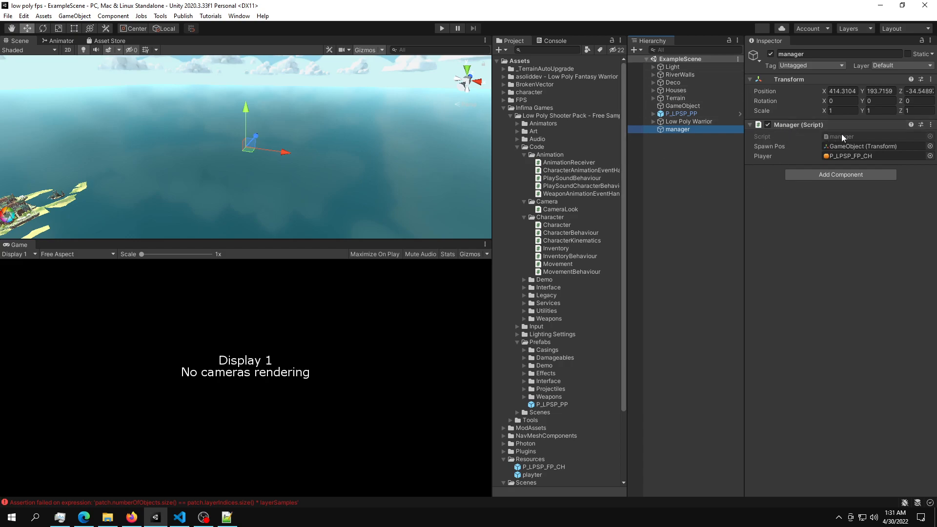
{"action": "left_click", "coordinate": [178, 518]}
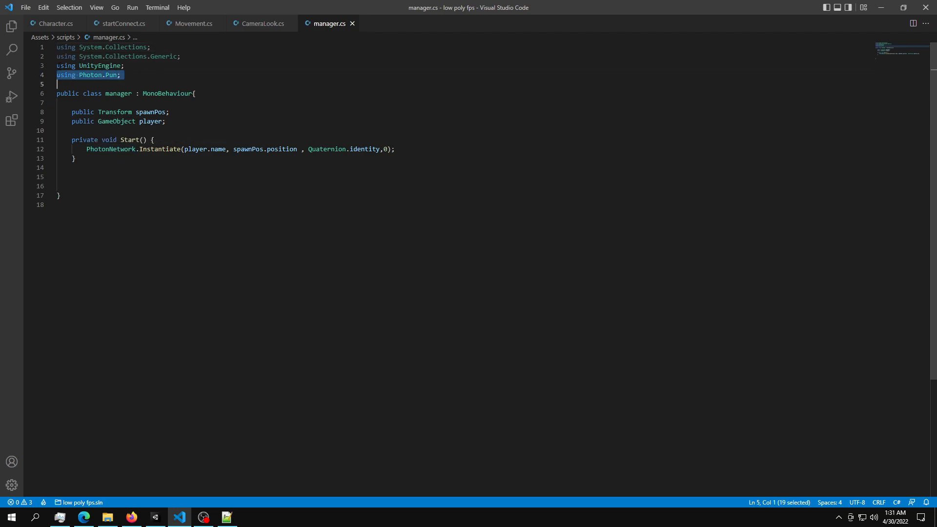
- Review manager.cs's PhotonNetwork.Instantiate call spawning the player at spawnPos.position
{"action": "double_click", "coordinate": [98, 148]}
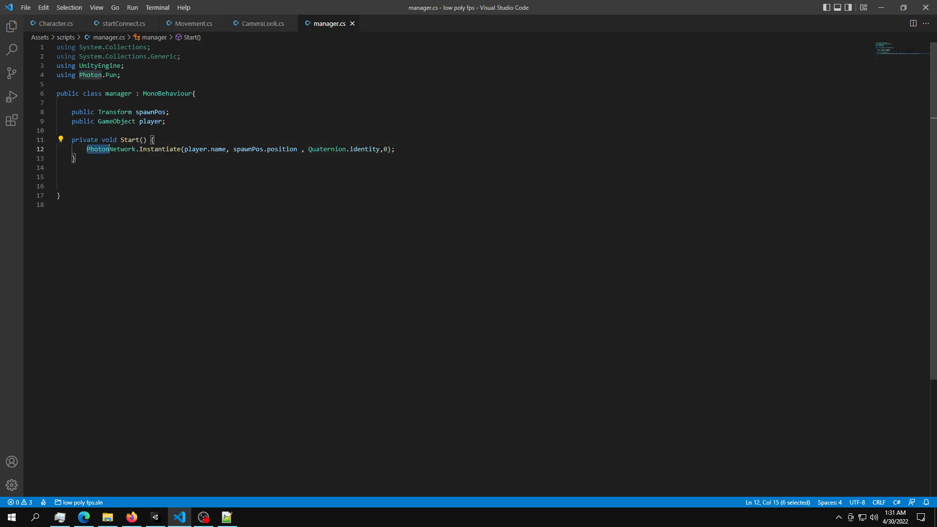
{"action": "double_click", "coordinate": [110, 148]}
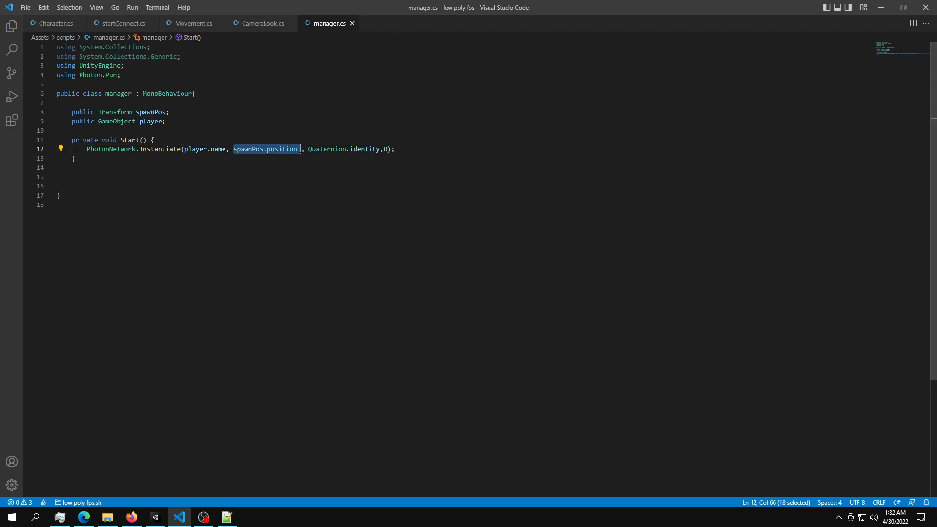
{"action": "double_click", "coordinate": [343, 148]}
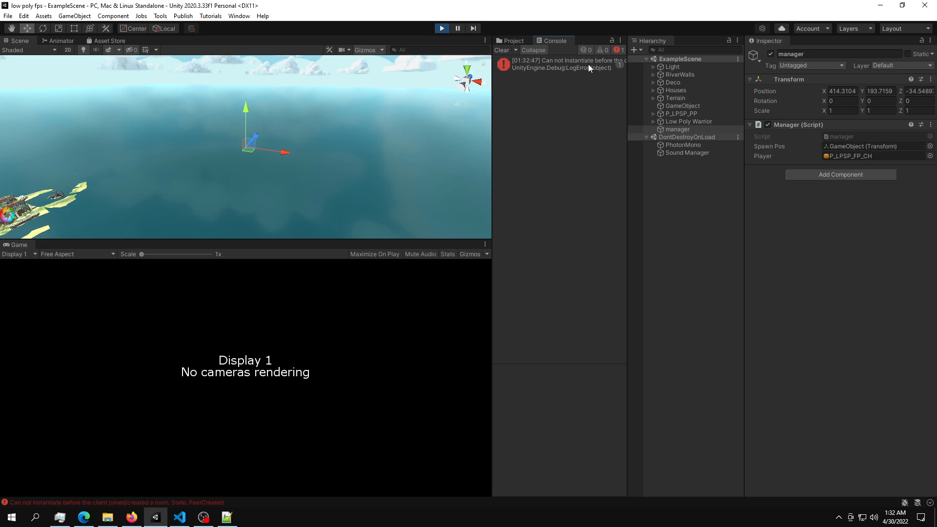
- Stop Play mode and bring up Build Settings listing start and ExampleScene
{"action": "left_click", "coordinate": [558, 64]}
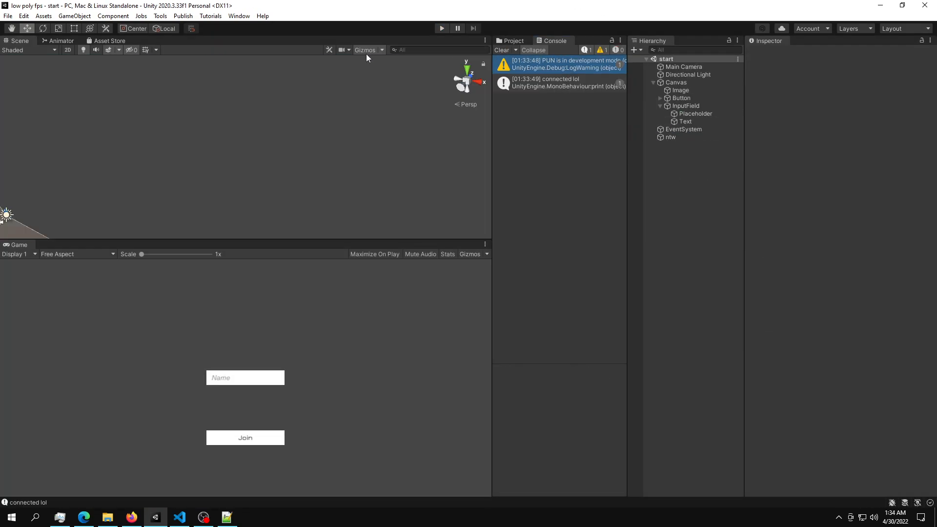
{"action": "left_click", "coordinate": [8, 15]}
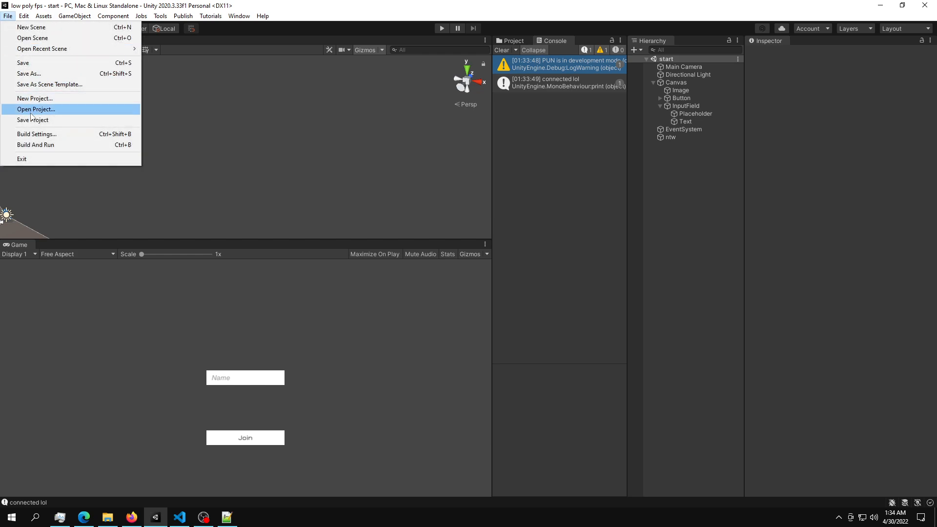
{"action": "left_click", "coordinate": [36, 133]}
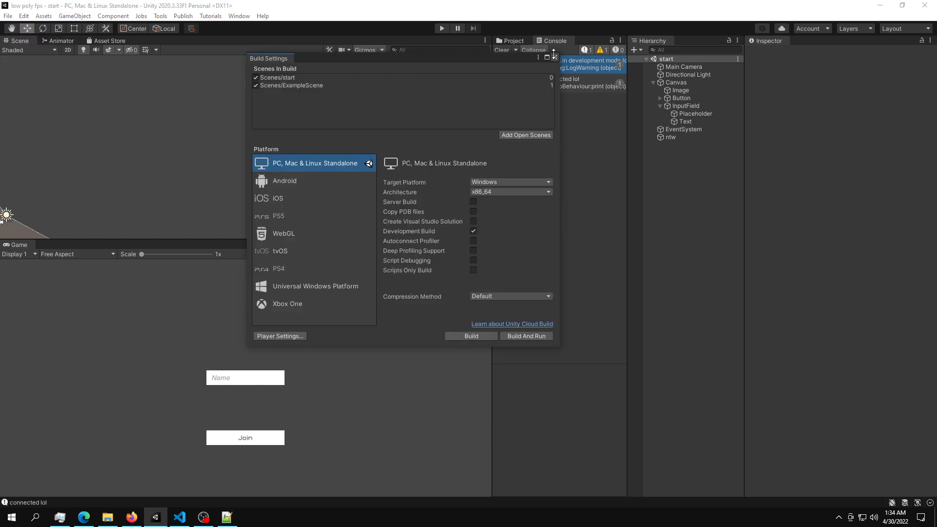